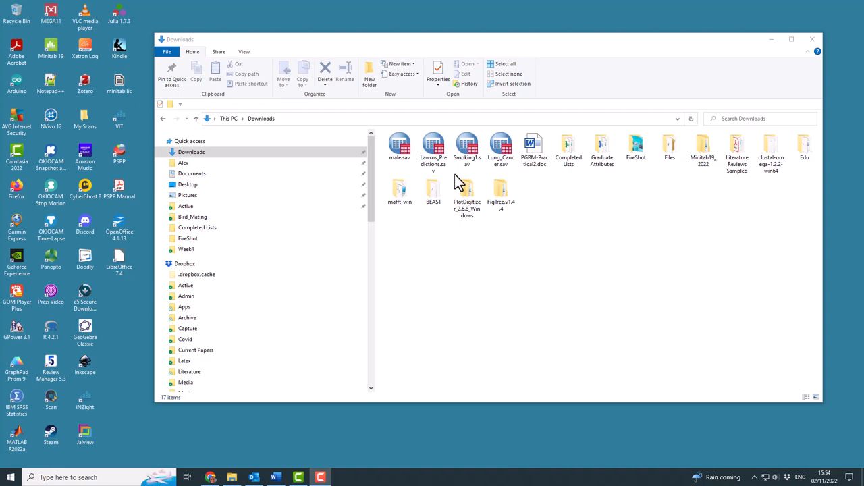
pyautogui.moveTo(456, 182)
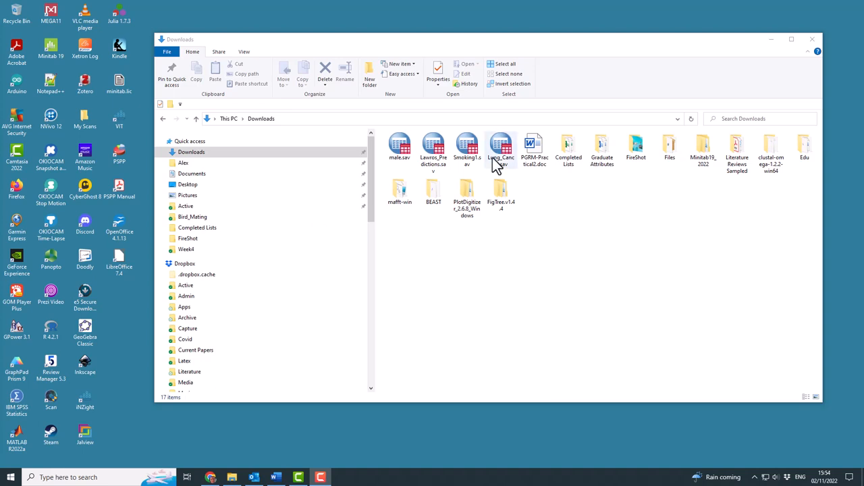
pyautogui.moveTo(501, 159)
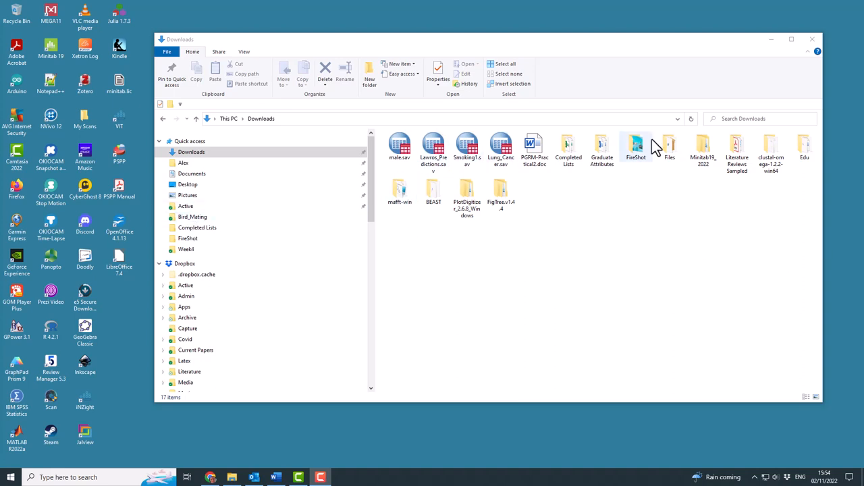
# Step: Load the Lung_Cancer .sav file into the Data Editor with its Smoking and Cancer columns
pyautogui.click(501, 145)
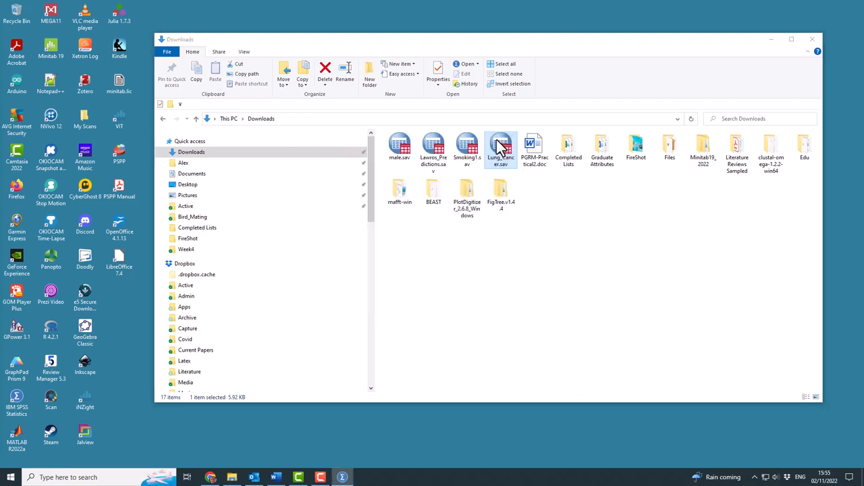
pyautogui.doubleClick(499, 147)
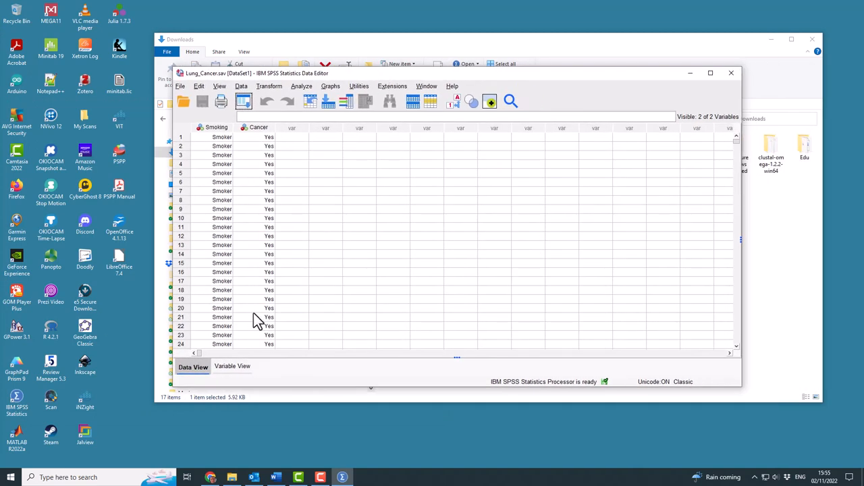
pyautogui.moveTo(391, 269)
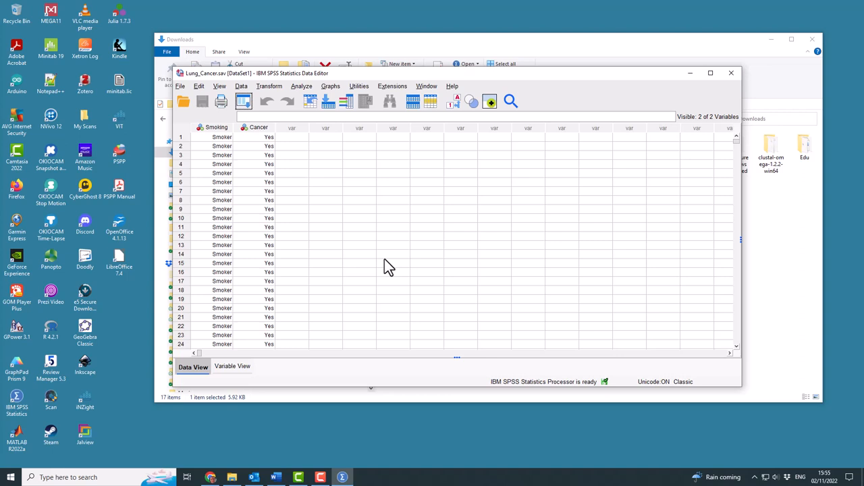
pyautogui.moveTo(376, 289)
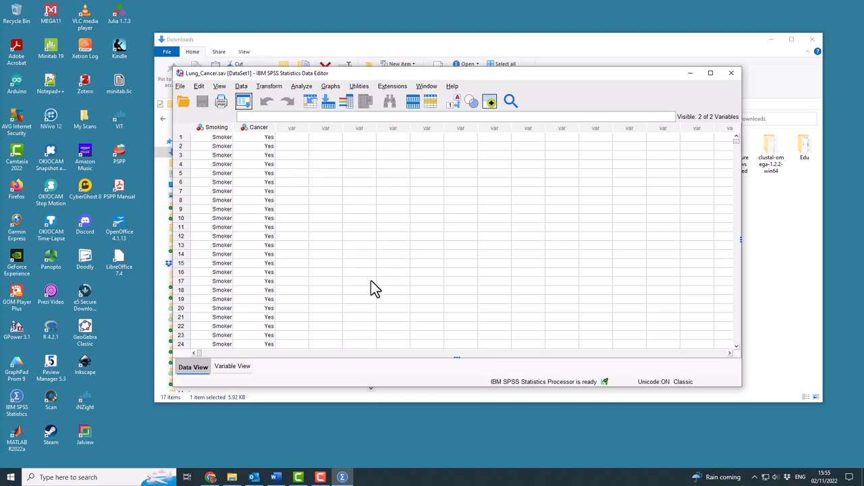
pyautogui.moveTo(211, 478)
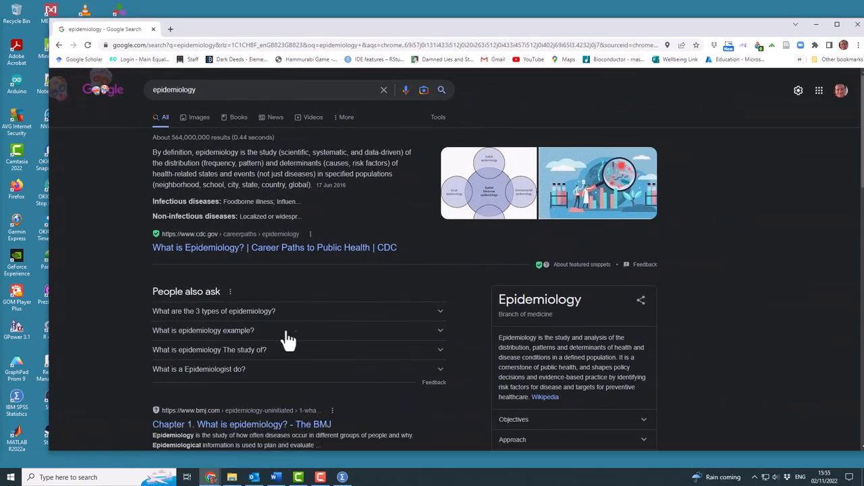
# Step: Read the Wikipedia Epidemiology article down to the case-control and cohort study odds-ratio tables
pyautogui.click(545, 397)
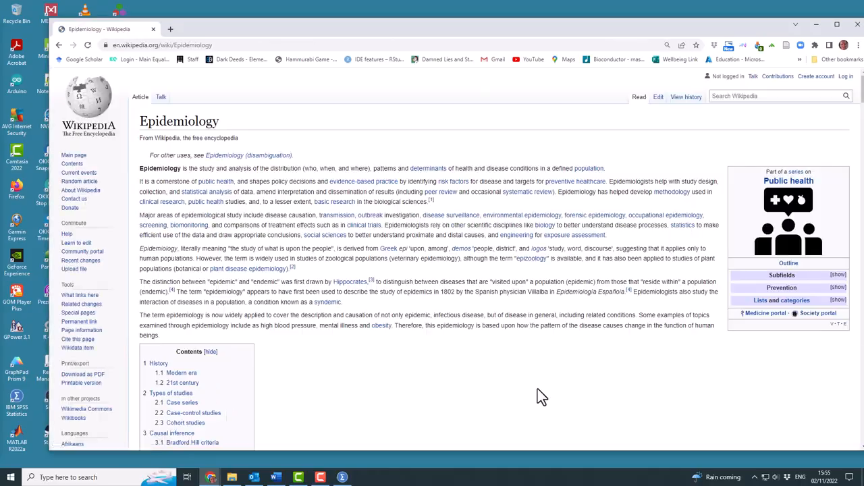
pyautogui.scroll(-3)
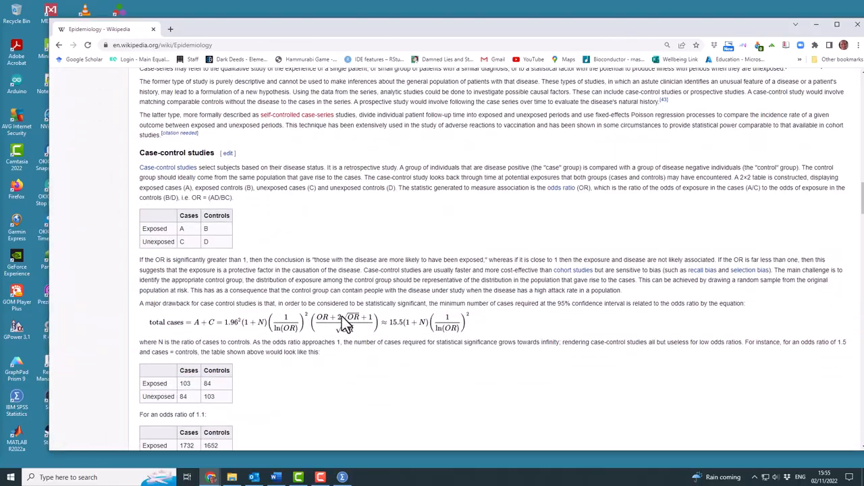
pyautogui.scroll(-3)
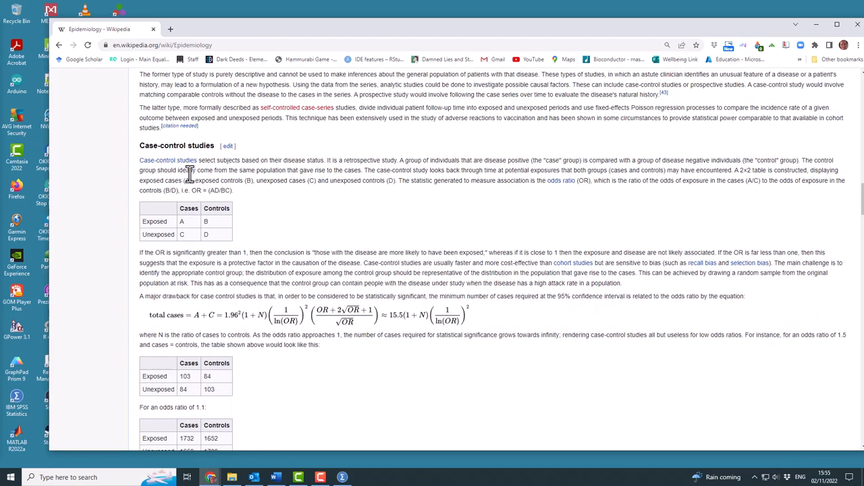
pyautogui.moveTo(168, 159)
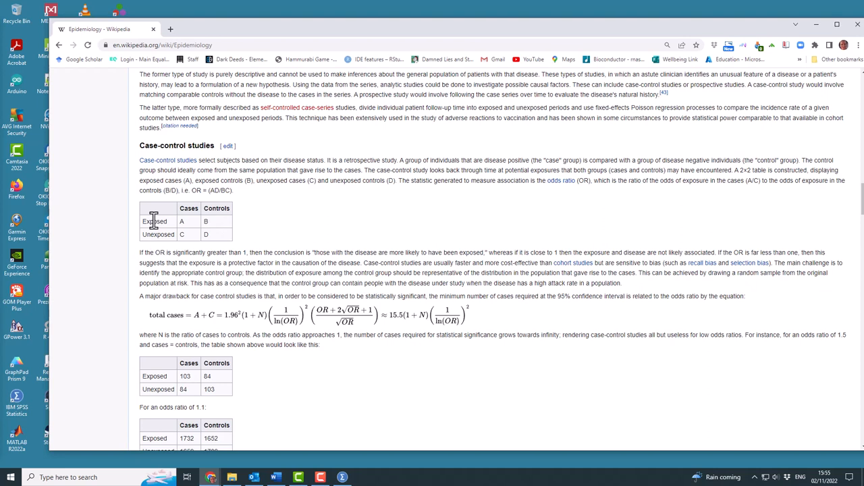
pyautogui.moveTo(153, 235)
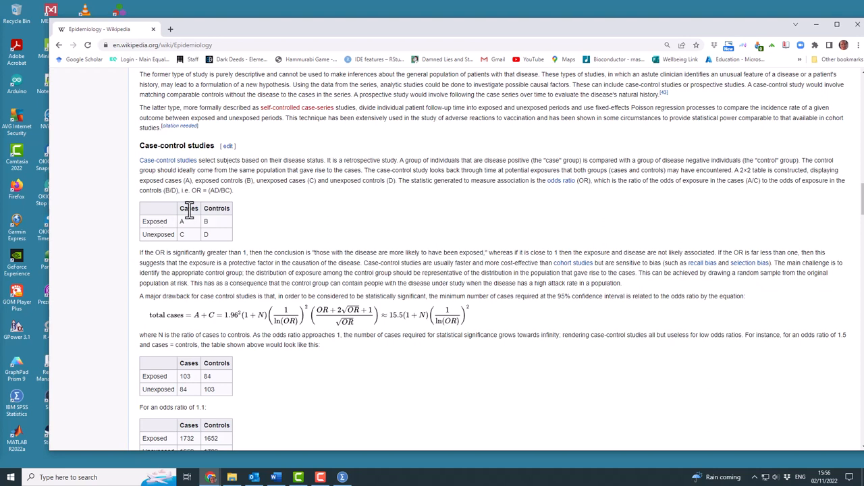
pyautogui.moveTo(219, 216)
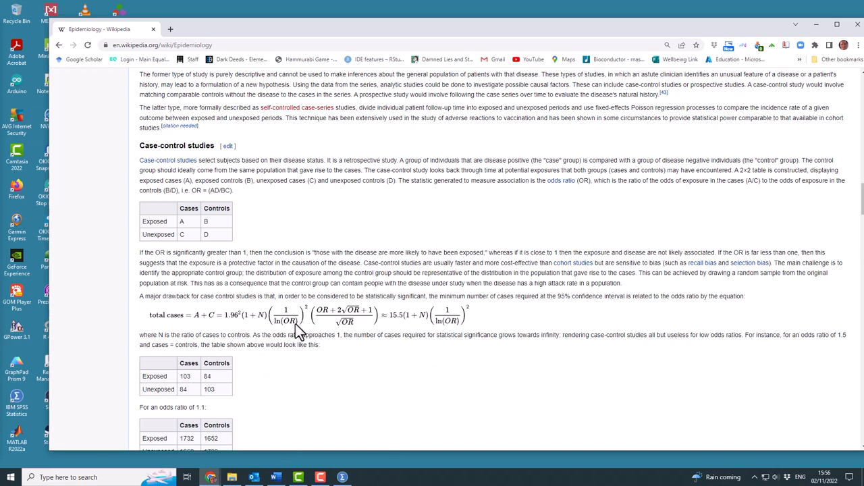
pyautogui.moveTo(308, 313)
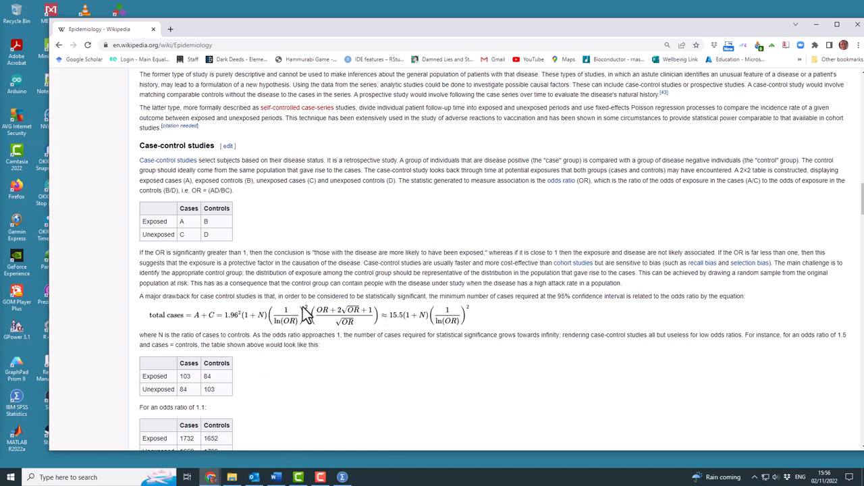
pyautogui.scroll(-3)
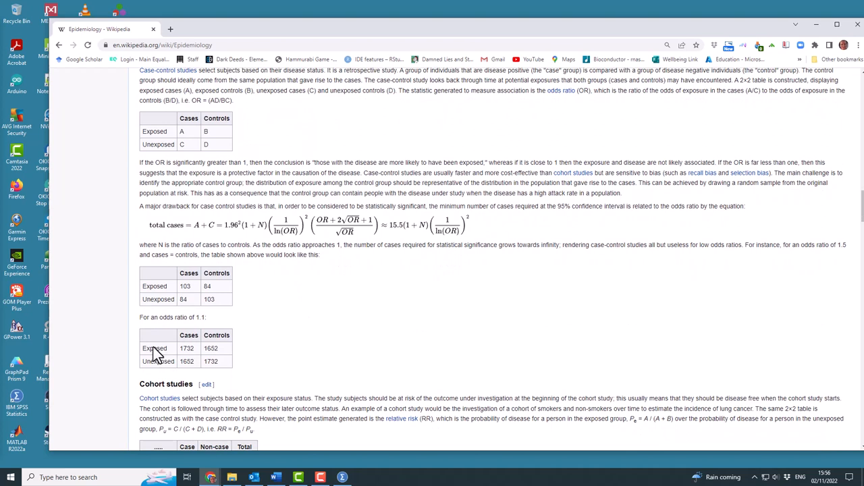
pyautogui.moveTo(195, 350)
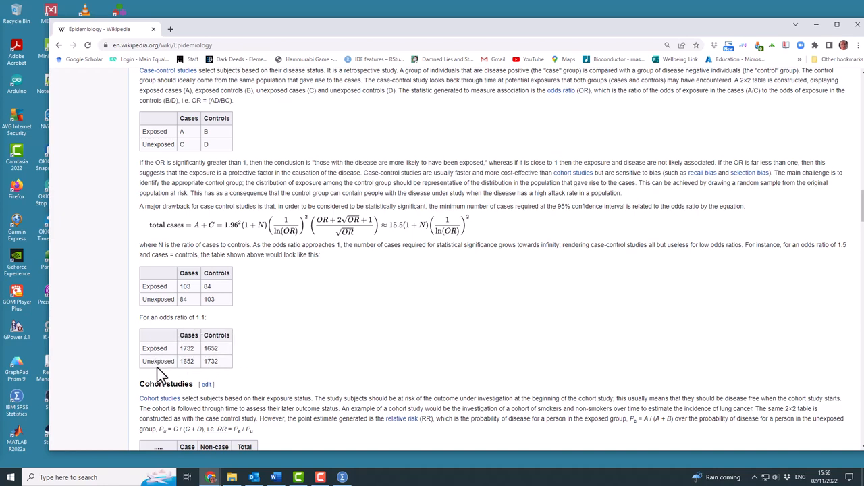
pyautogui.scroll(-3)
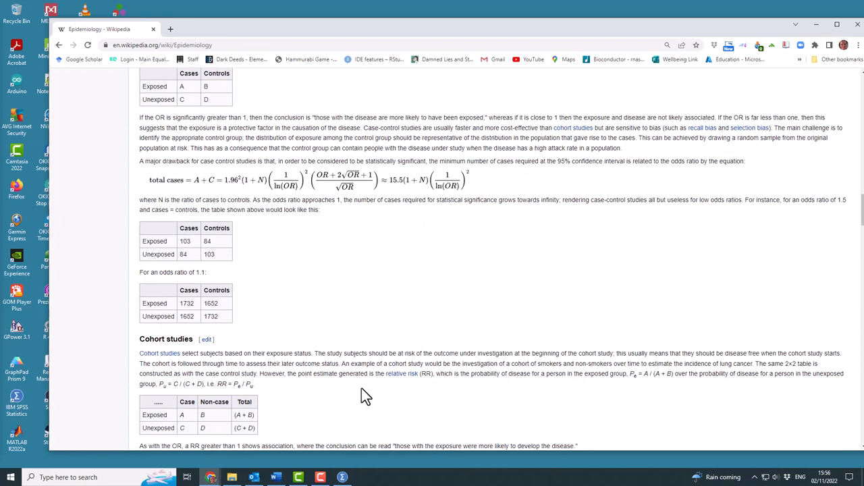
pyautogui.moveTo(326, 361)
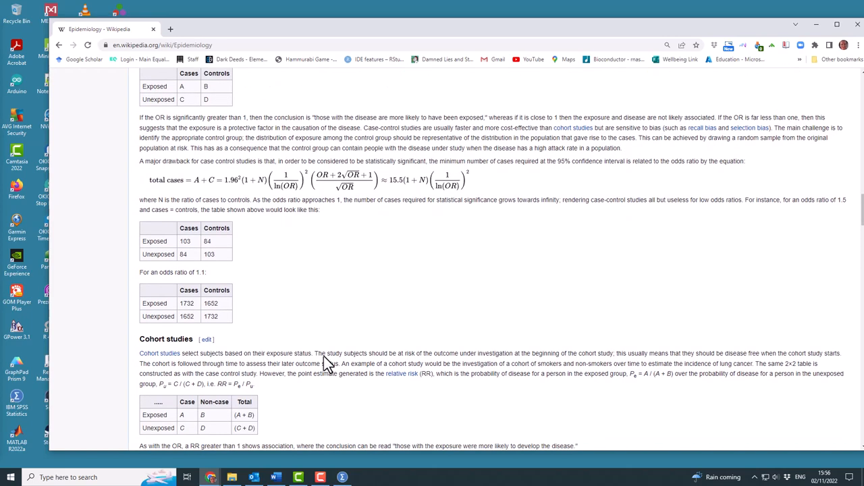
pyautogui.moveTo(302, 349)
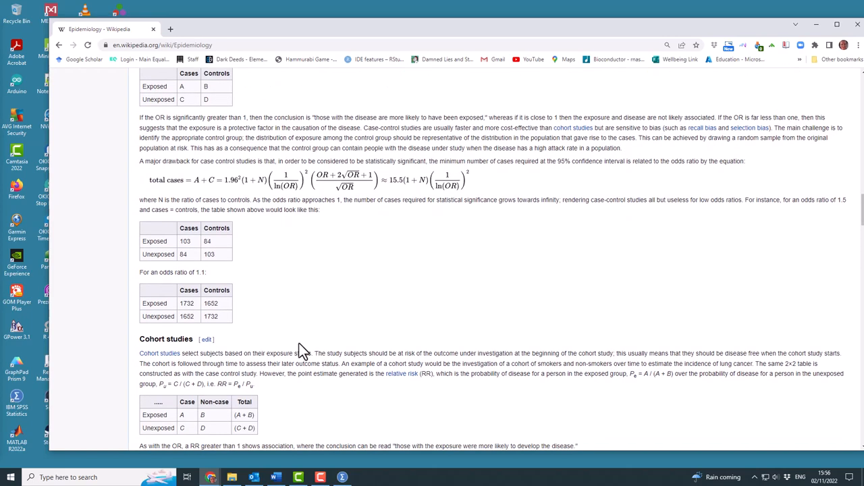
pyautogui.scroll(-3)
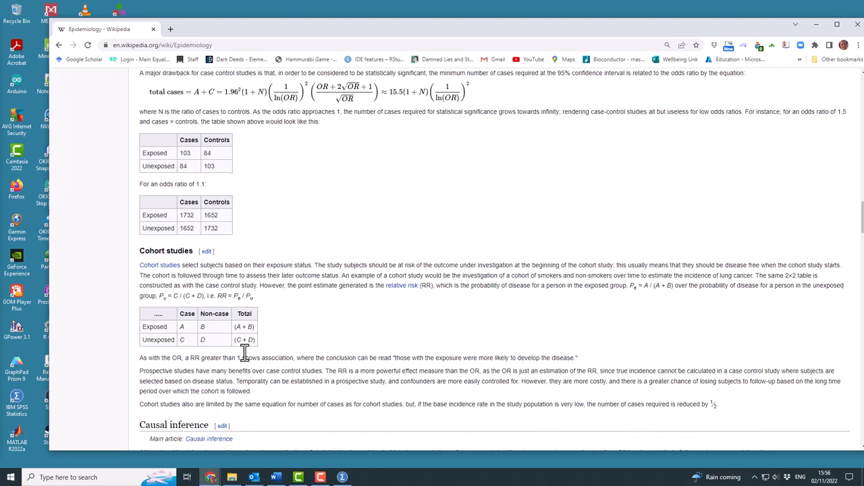
pyautogui.scroll(-3)
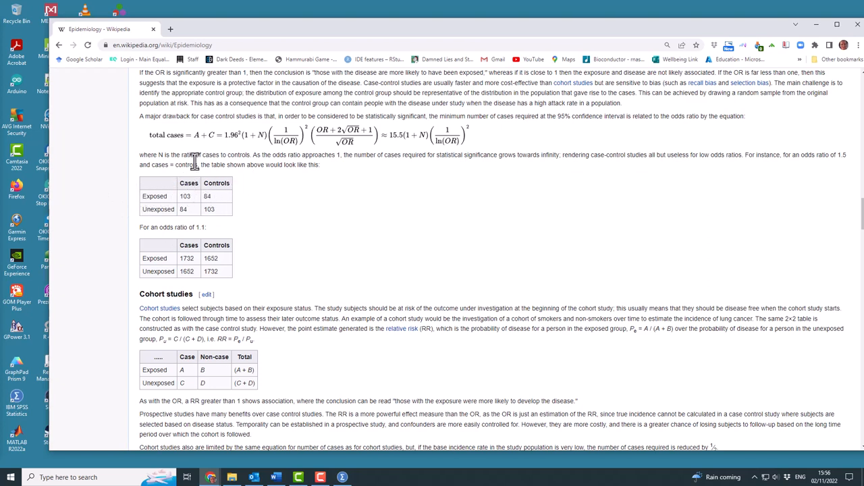
pyautogui.moveTo(729, 73)
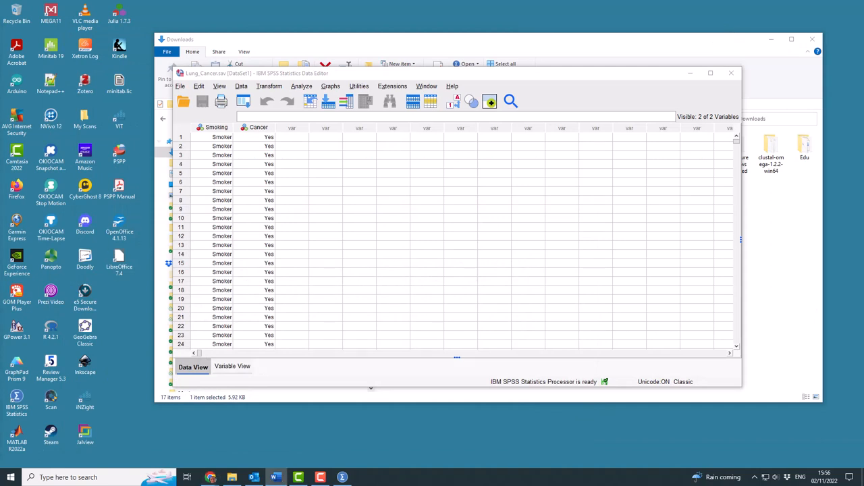
pyautogui.moveTo(794, 302)
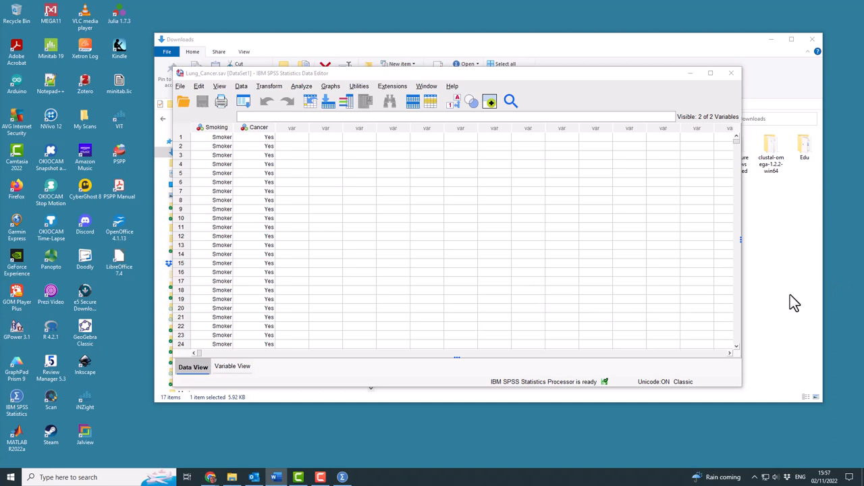
pyautogui.moveTo(483, 254)
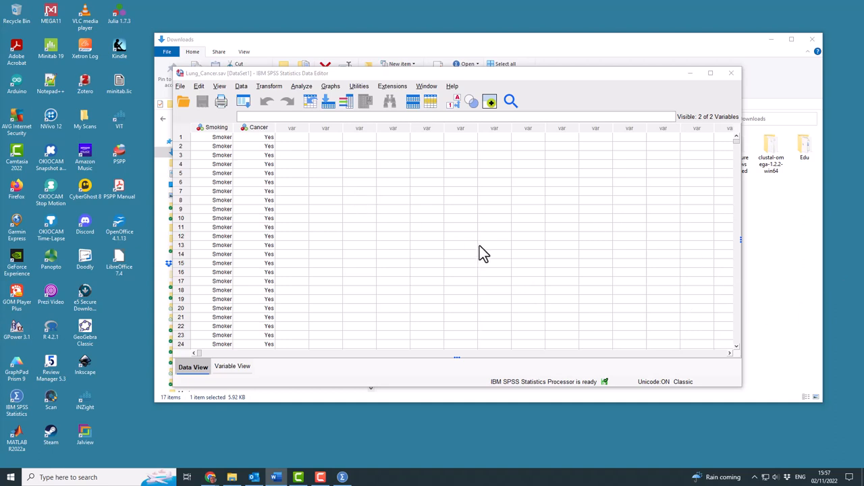
pyautogui.moveTo(485, 254)
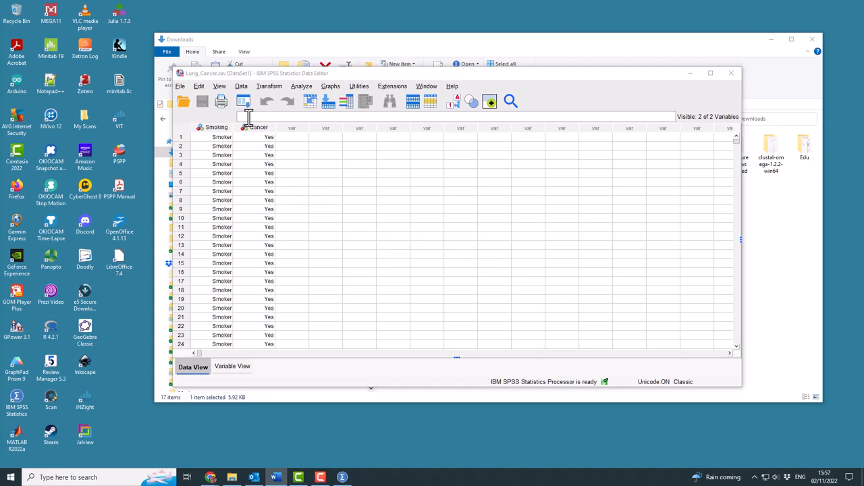
# Step: Bring up the Analyze menu's Descriptive Statistics procedures for a crosstabulation
pyautogui.click(302, 87)
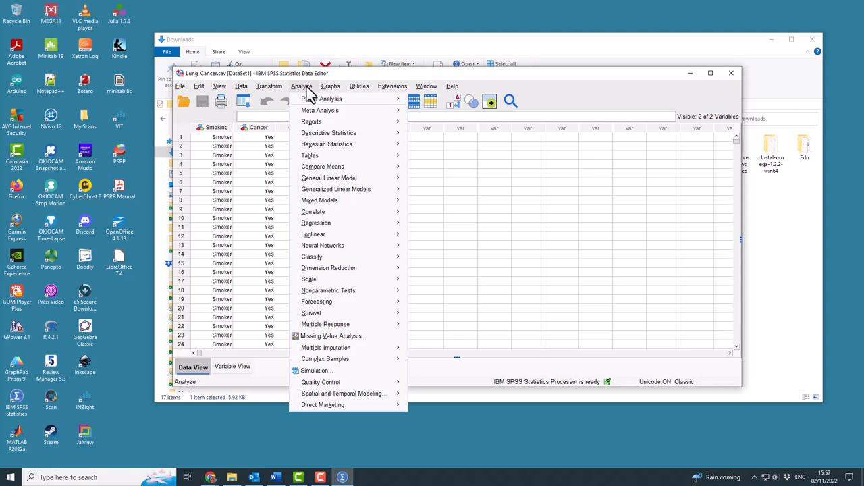
pyautogui.moveTo(330, 132)
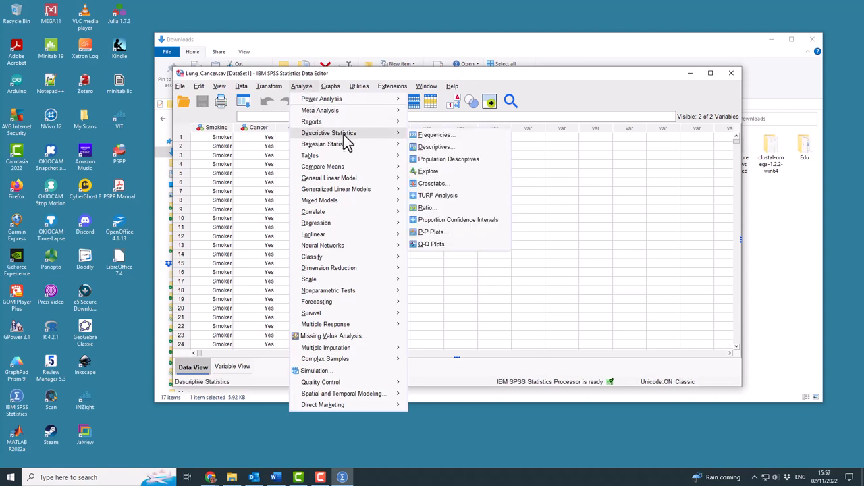
pyautogui.moveTo(438, 184)
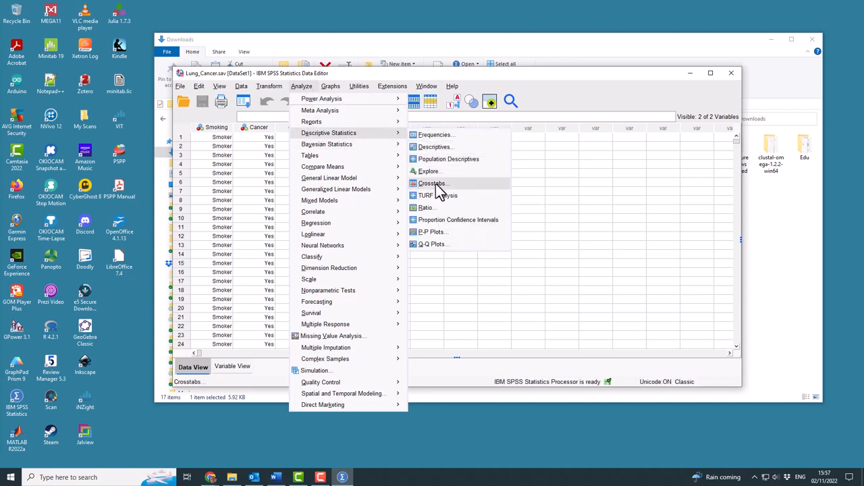
# Step: Start a Crosstabs analysis with Smoking in the rows and Cancer in the columns
pyautogui.click(431, 183)
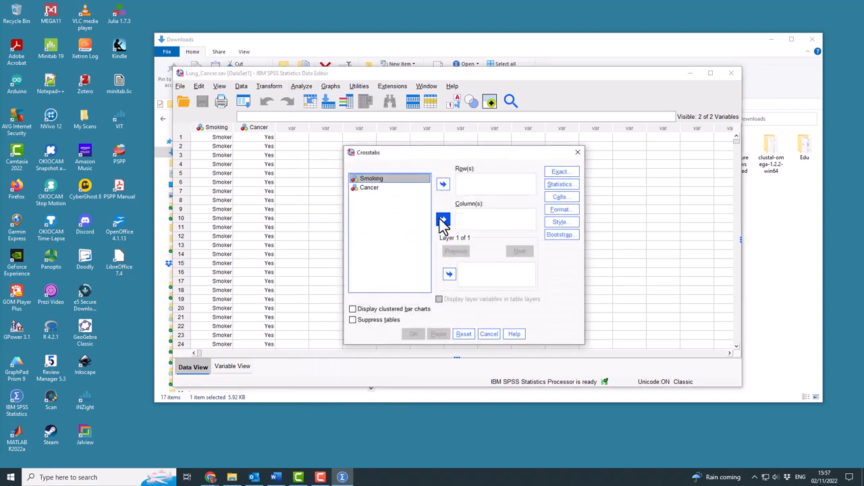
pyautogui.click(442, 184)
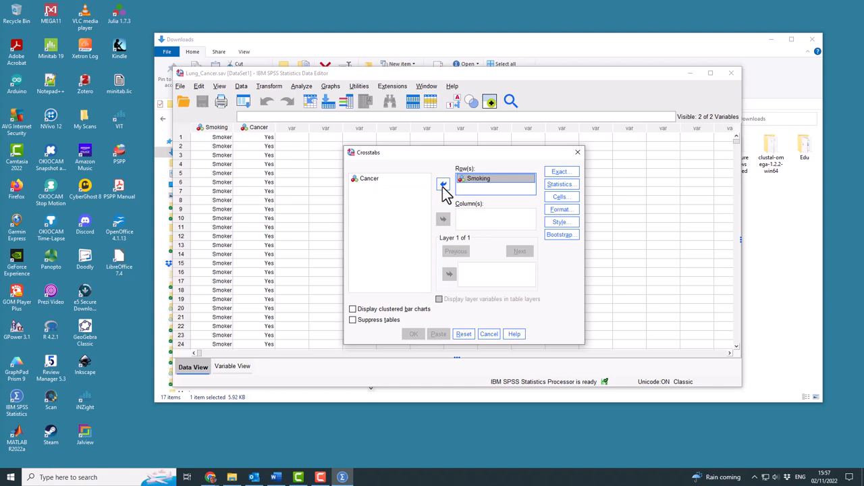
pyautogui.click(443, 183)
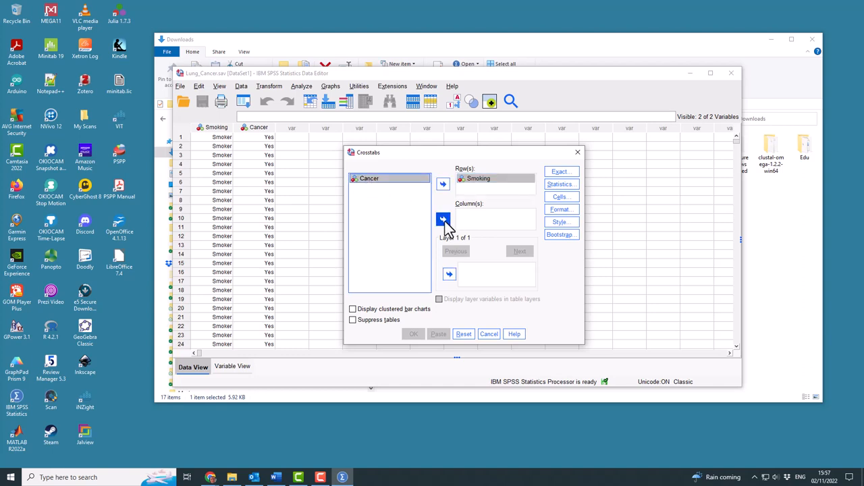
pyautogui.click(443, 219)
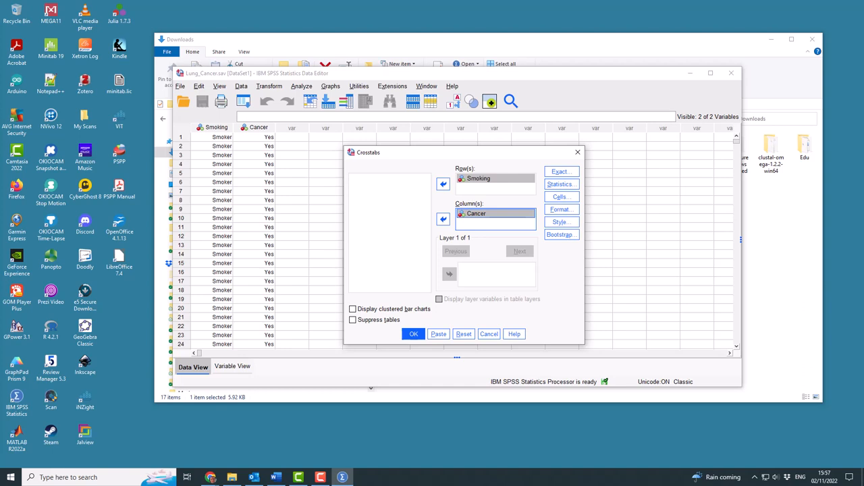
pyautogui.moveTo(692, 337)
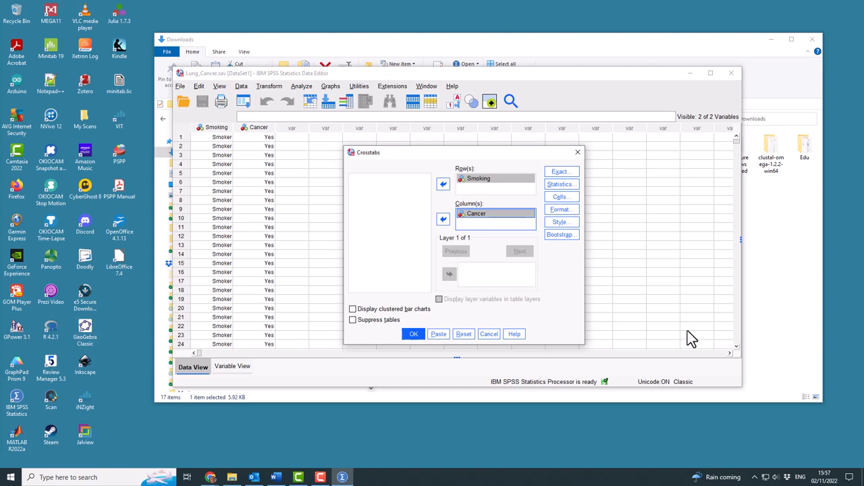
# Step: Request chi-square tests and the risk estimate with odds ratio for the table
pyautogui.click(560, 184)
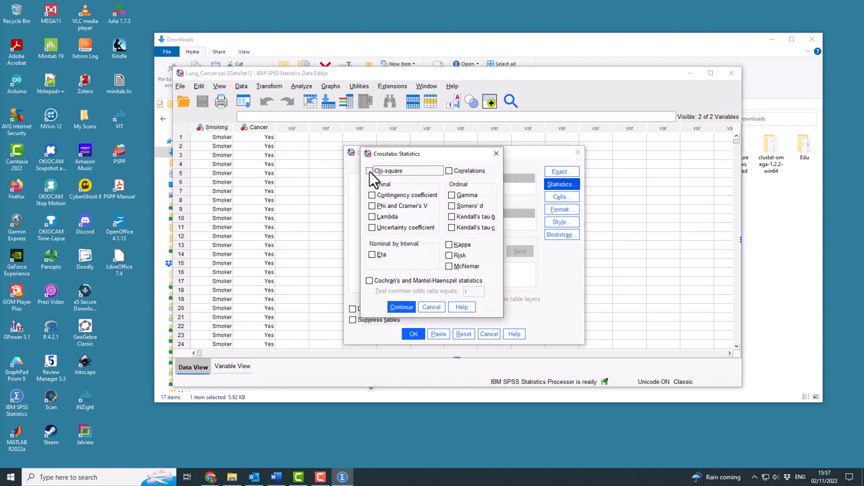
pyautogui.click(370, 170)
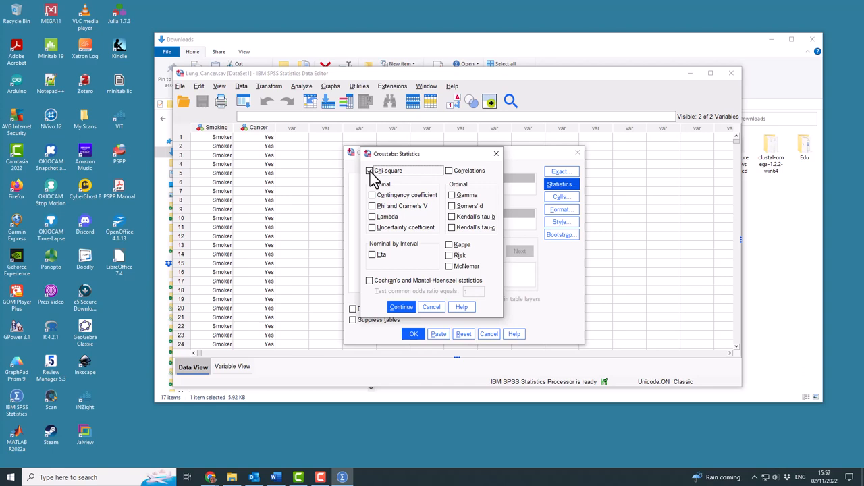
pyautogui.click(370, 170)
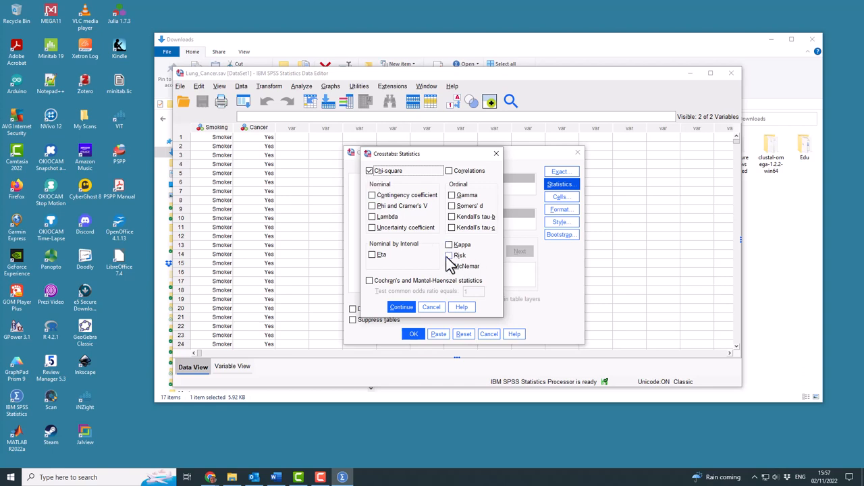
pyautogui.moveTo(451, 262)
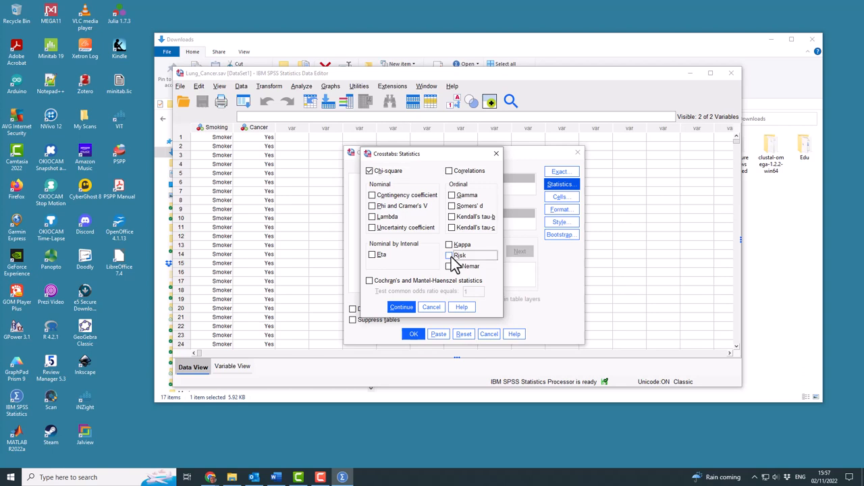
pyautogui.click(449, 254)
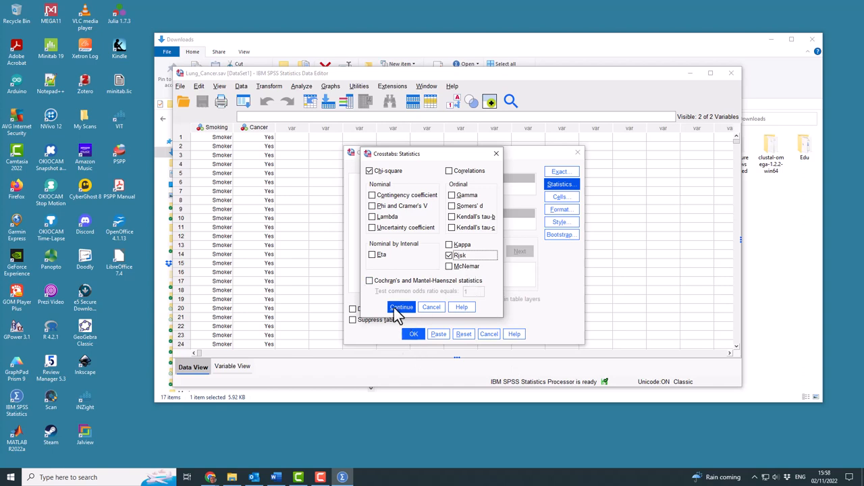
pyautogui.click(401, 308)
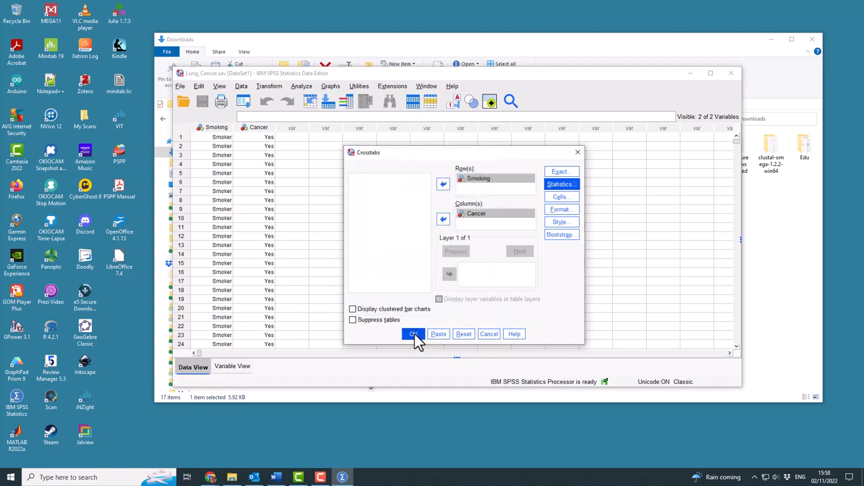
# Step: Run the crosstab to get the Smoking×Cancer table, chi-square tests and odds ratio 2.931
pyautogui.click(414, 333)
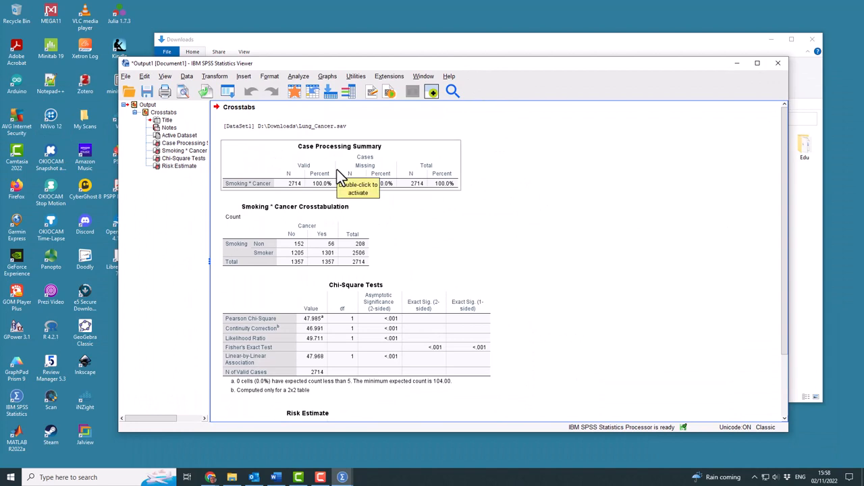
pyautogui.moveTo(296, 188)
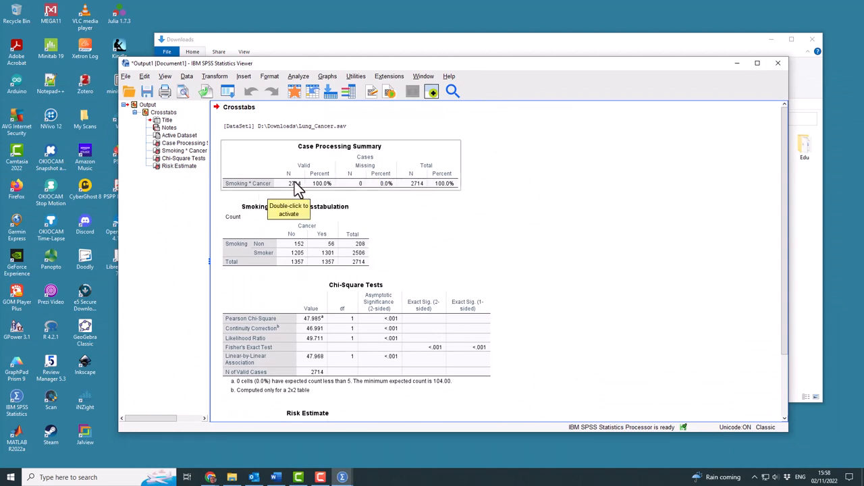
pyautogui.moveTo(459, 138)
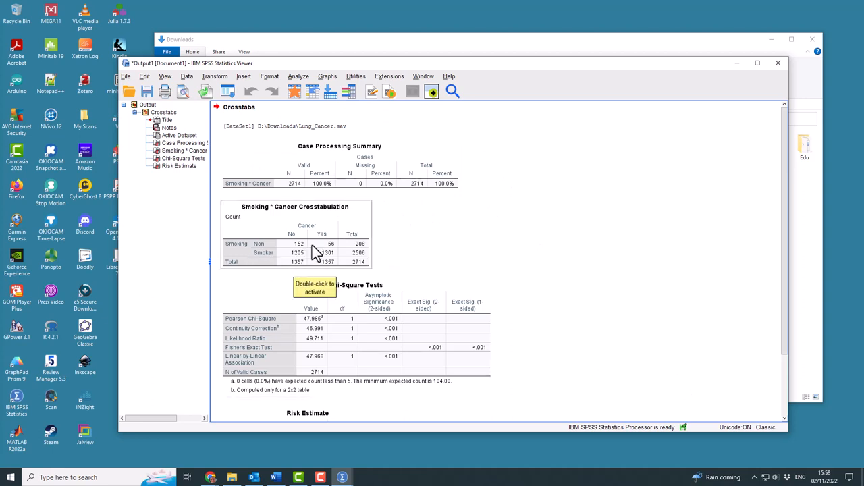
pyautogui.moveTo(259, 279)
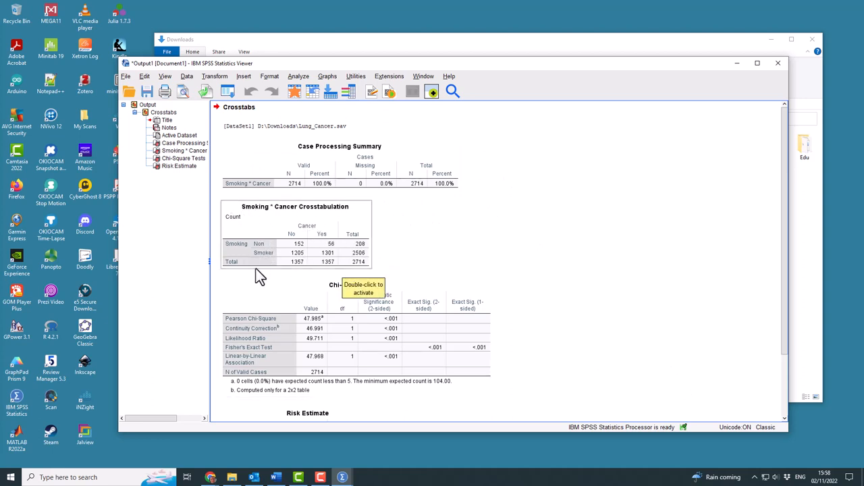
pyautogui.moveTo(284, 254)
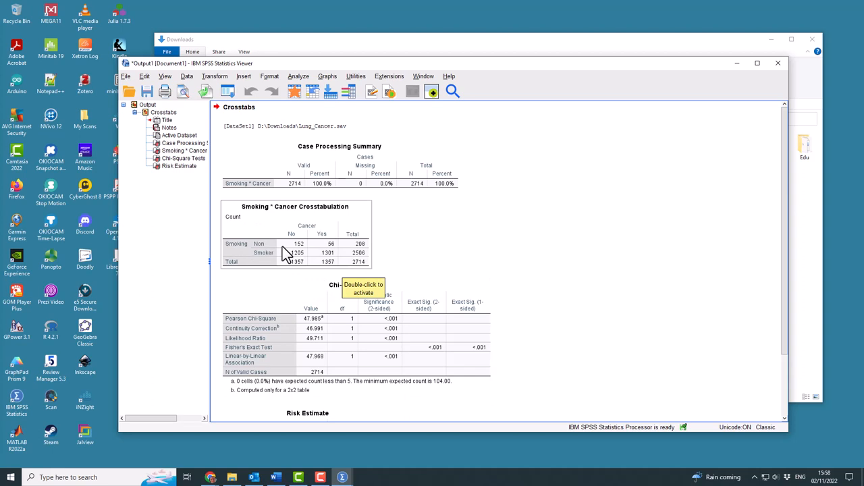
pyautogui.moveTo(300, 258)
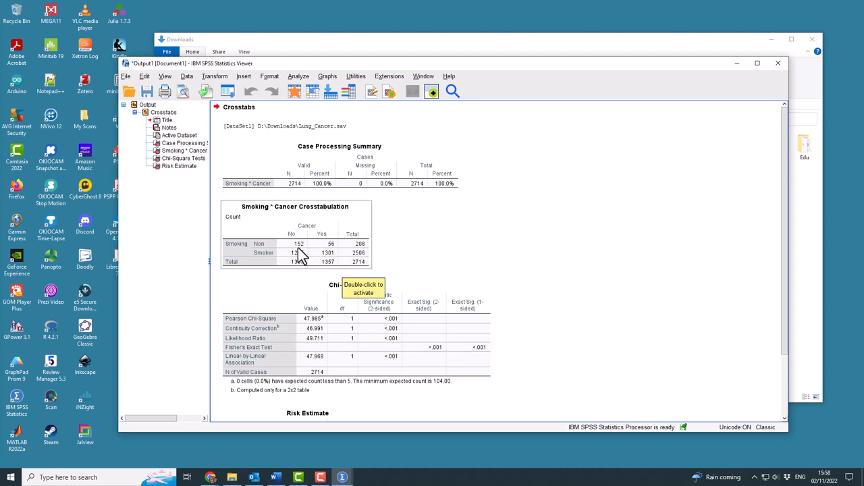
pyautogui.moveTo(322, 264)
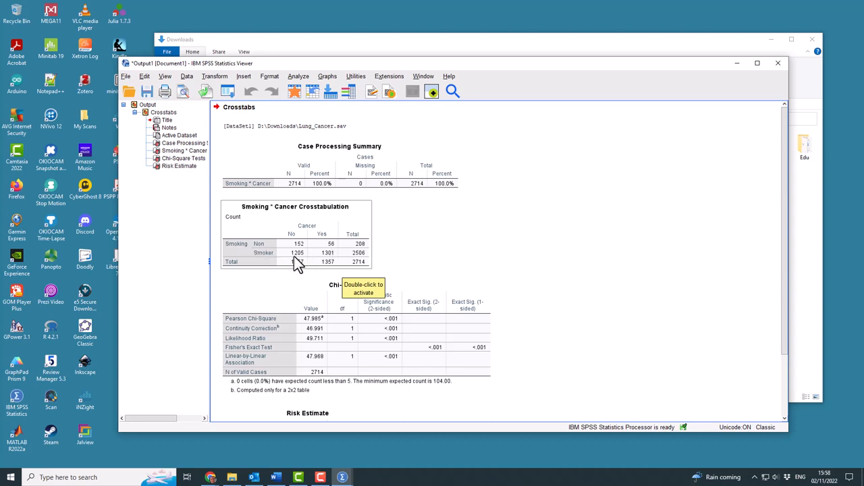
pyautogui.moveTo(303, 263)
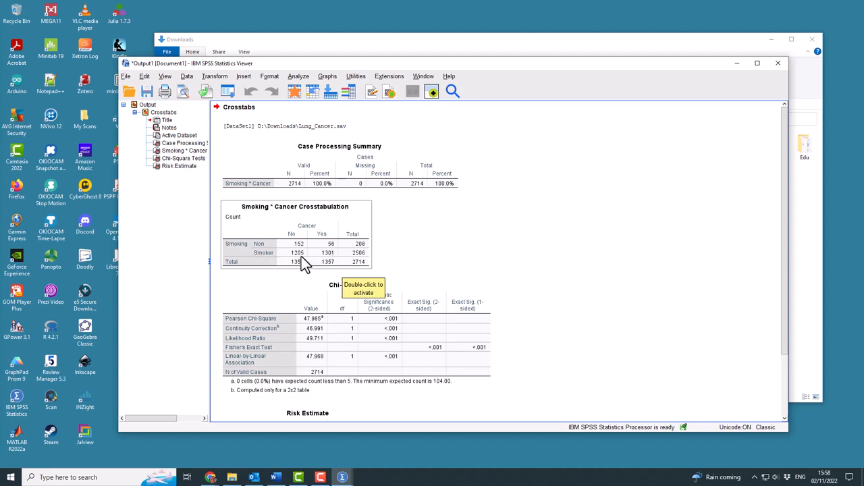
pyautogui.moveTo(330, 262)
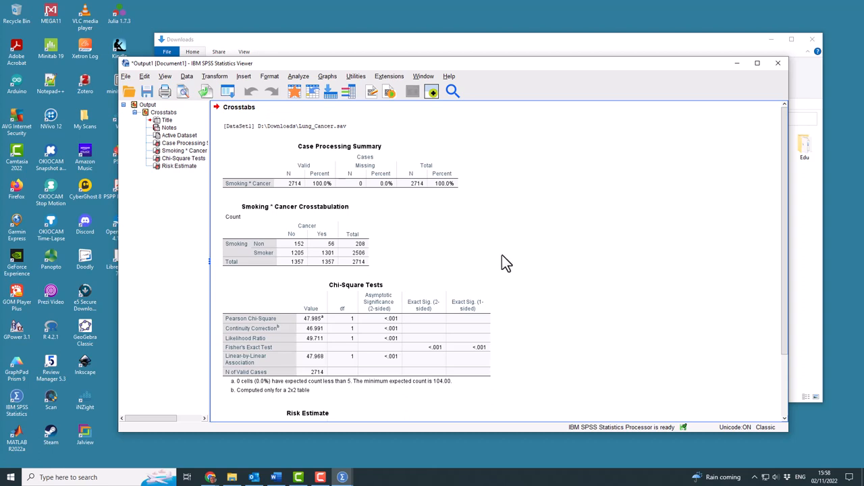
pyautogui.scroll(-3)
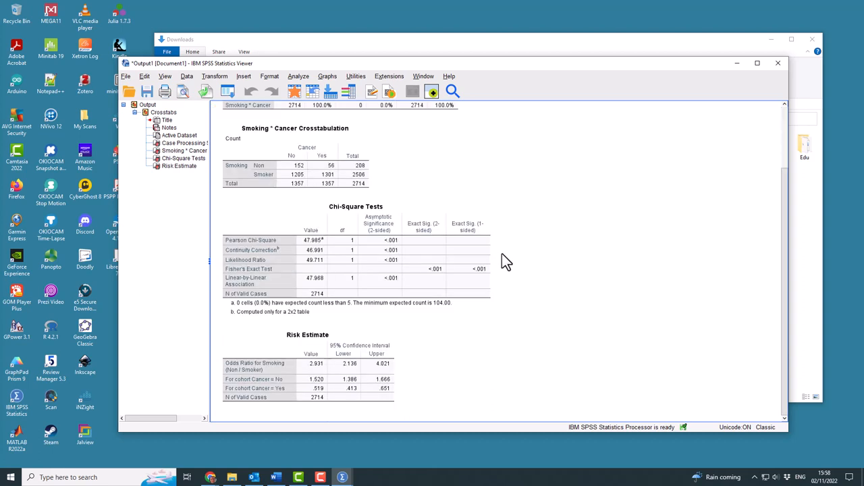
pyautogui.moveTo(503, 262)
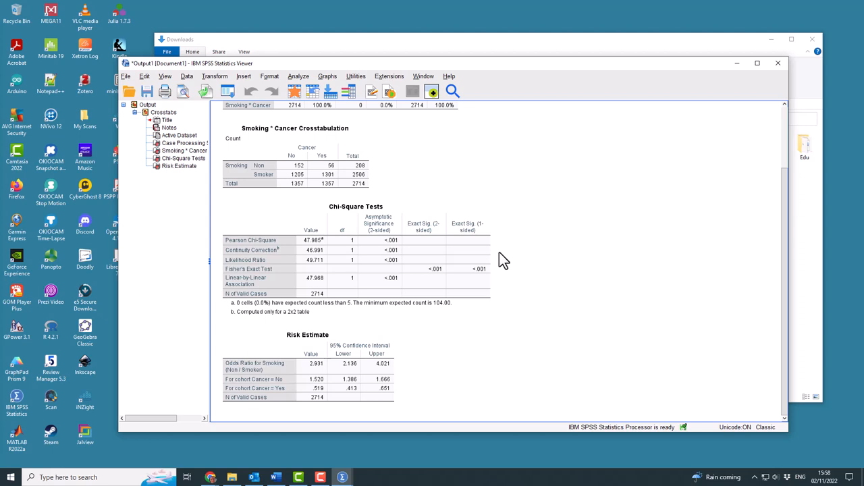
pyautogui.moveTo(245, 106)
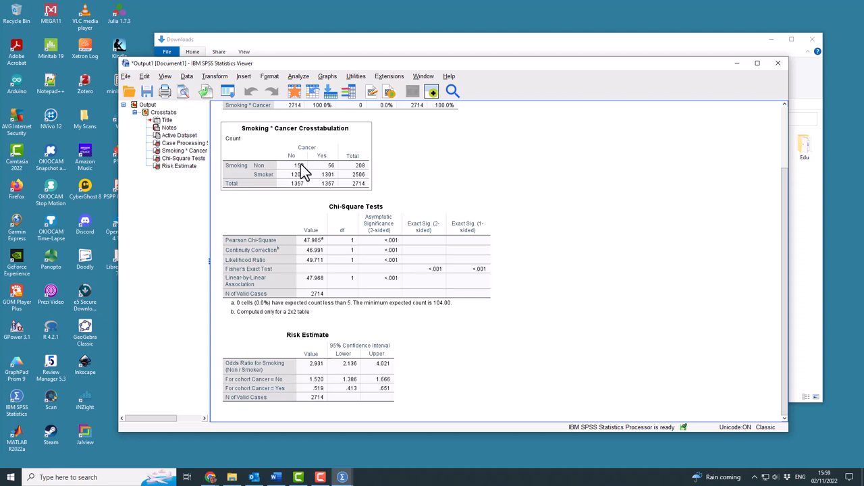
pyautogui.moveTo(262, 183)
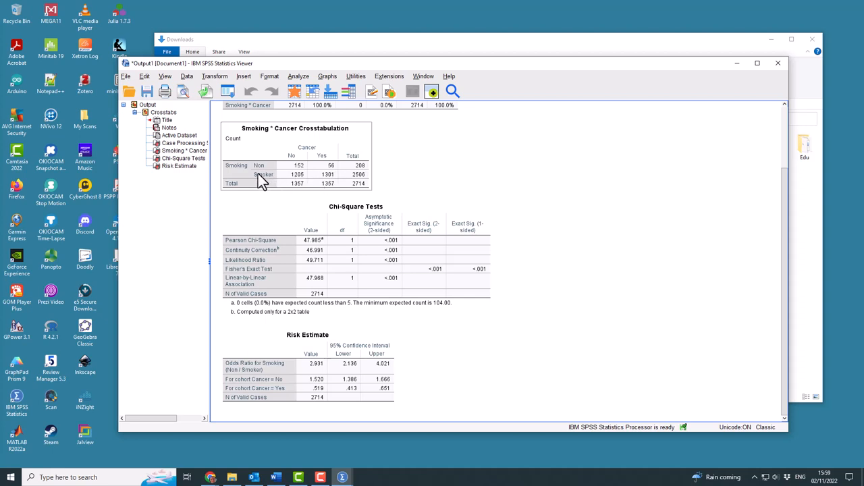
pyautogui.moveTo(344, 181)
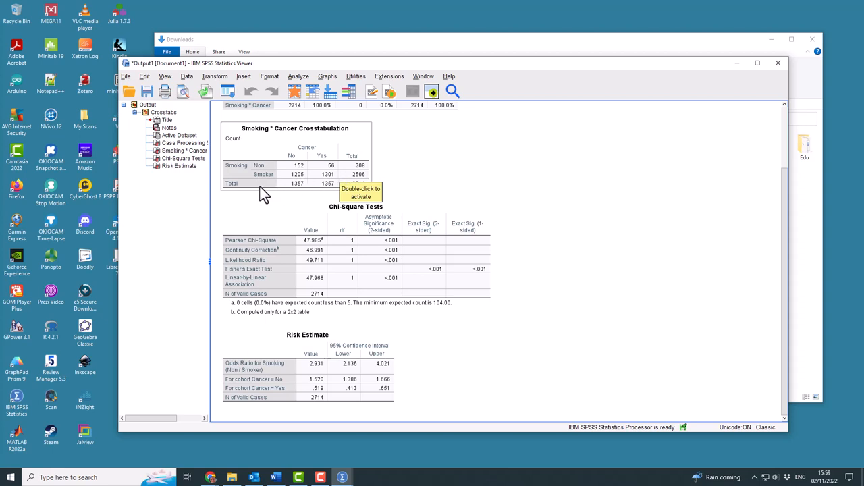
pyautogui.moveTo(297, 188)
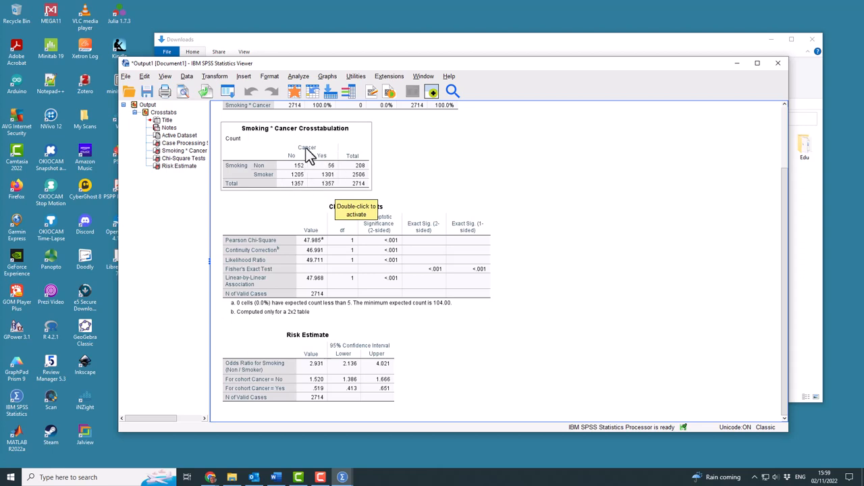
pyautogui.moveTo(295, 197)
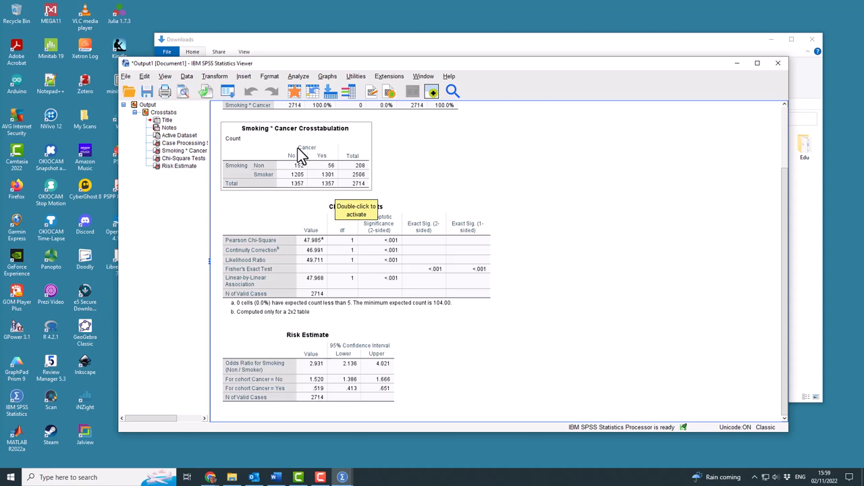
pyautogui.moveTo(344, 184)
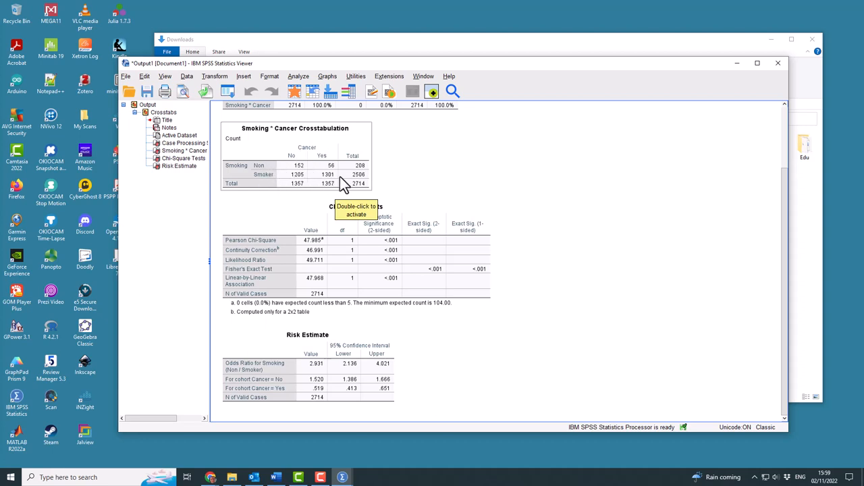
pyautogui.moveTo(316, 176)
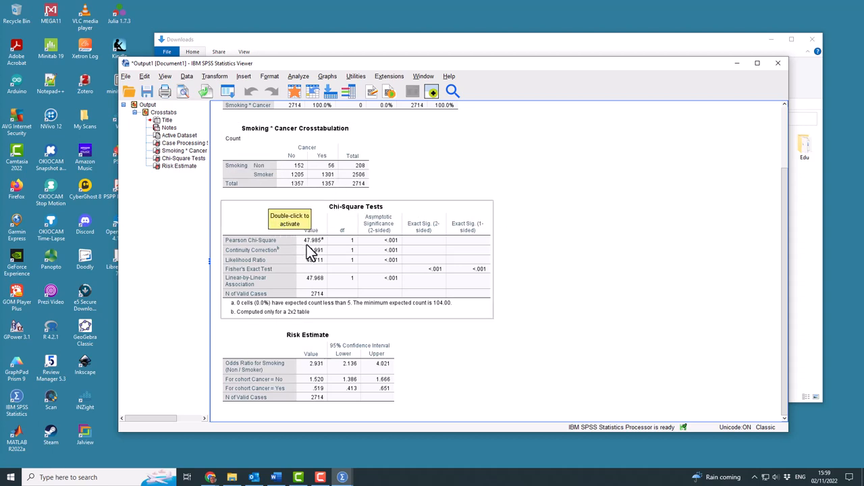
pyautogui.moveTo(432, 277)
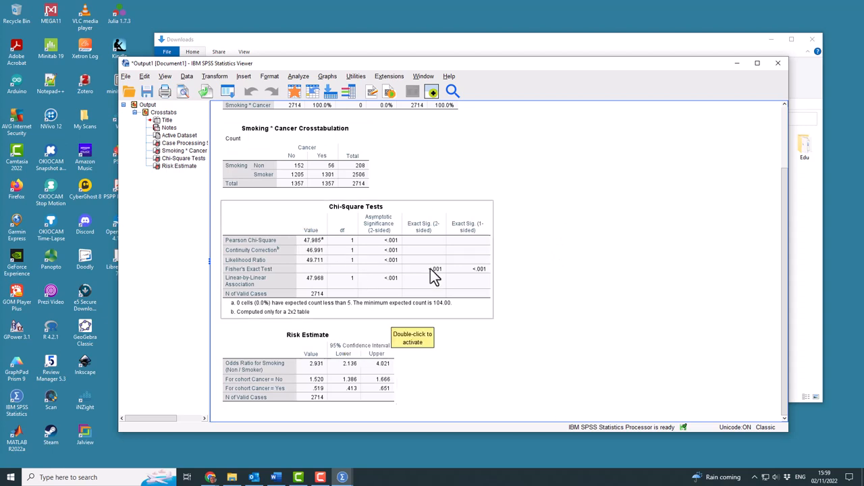
pyautogui.moveTo(300, 243)
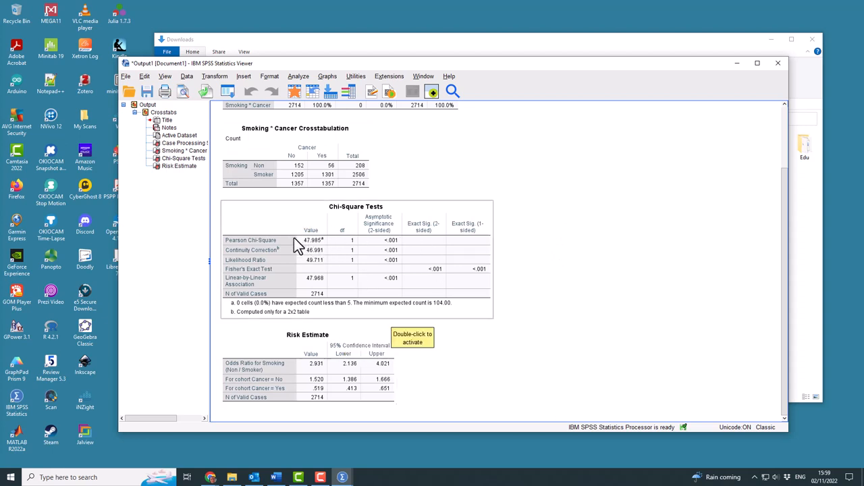
pyautogui.moveTo(308, 244)
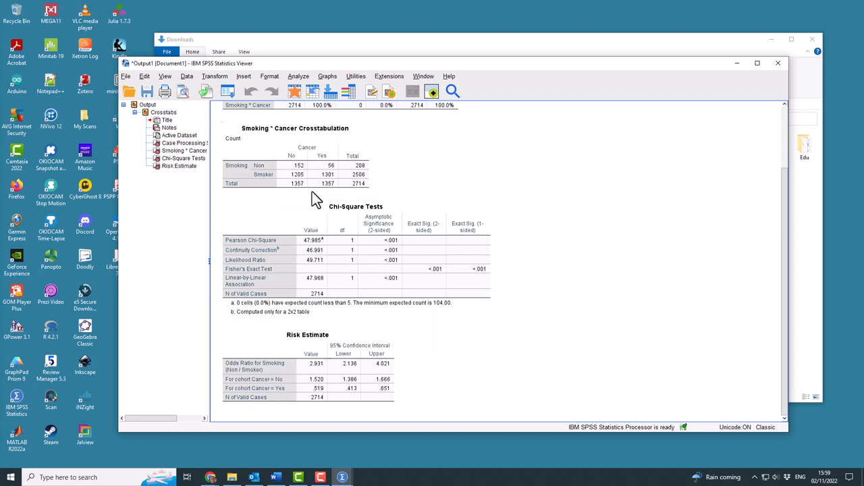
pyautogui.moveTo(300, 171)
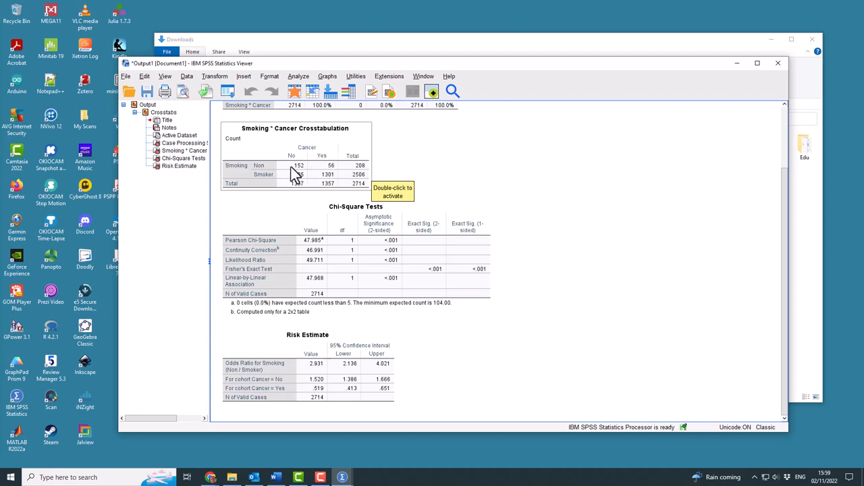
pyautogui.moveTo(321, 181)
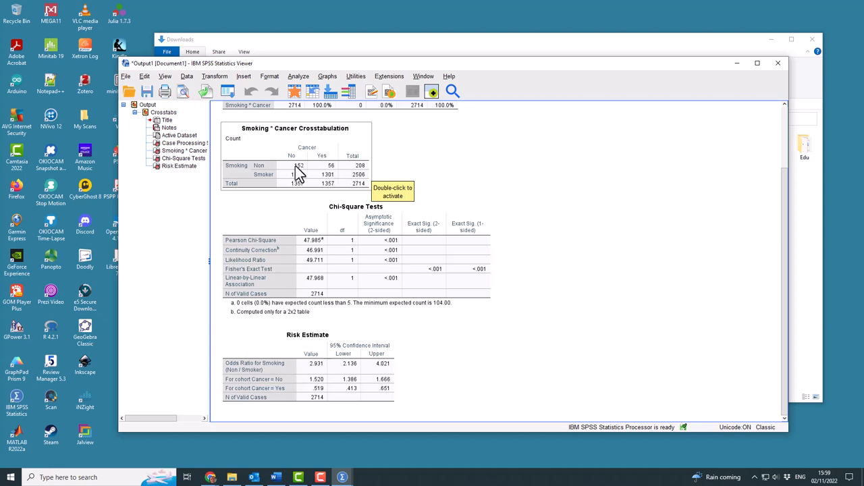
pyautogui.moveTo(332, 178)
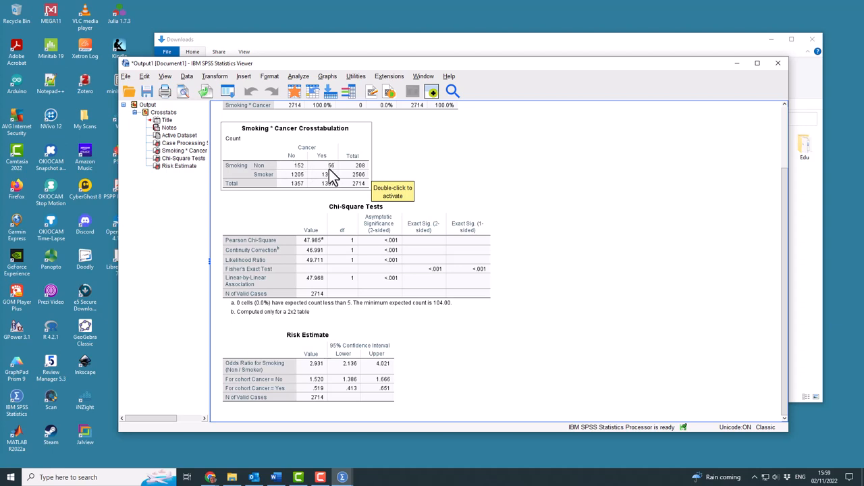
pyautogui.moveTo(294, 182)
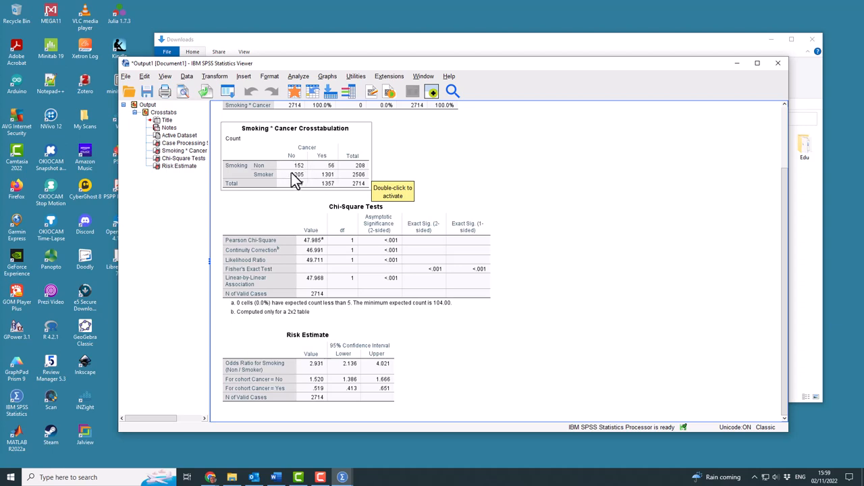
pyautogui.moveTo(330, 186)
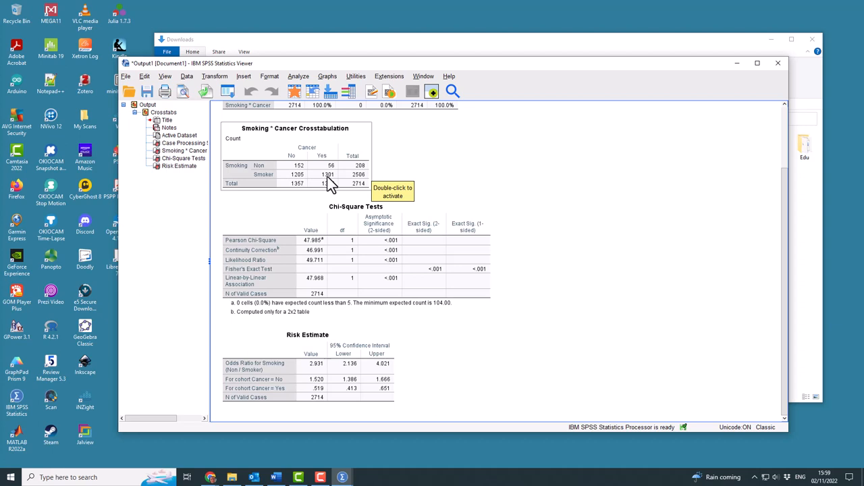
pyautogui.moveTo(363, 188)
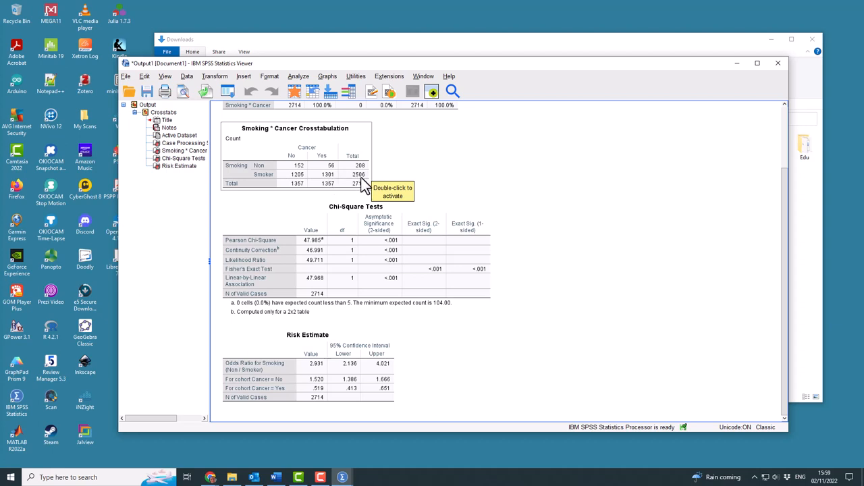
pyautogui.moveTo(367, 191)
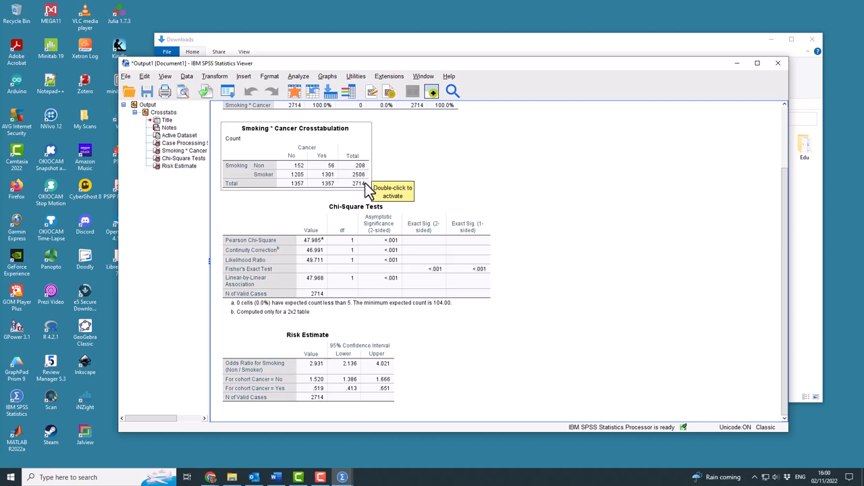
pyautogui.moveTo(362, 180)
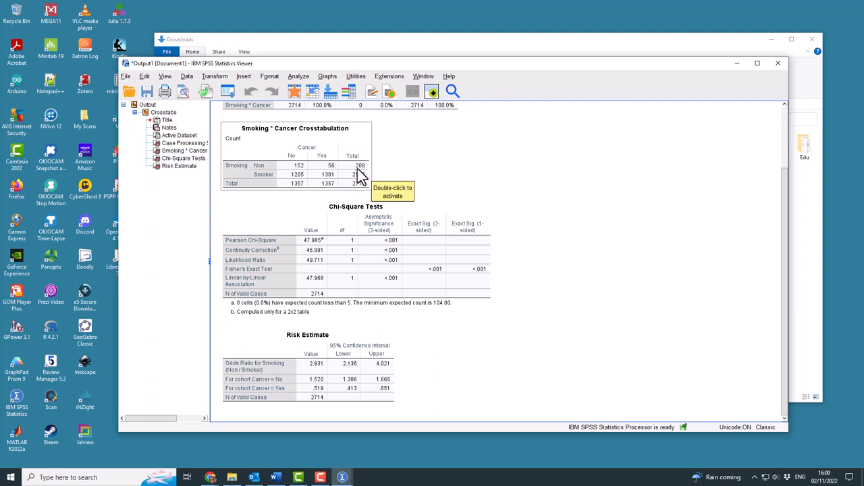
pyautogui.moveTo(289, 170)
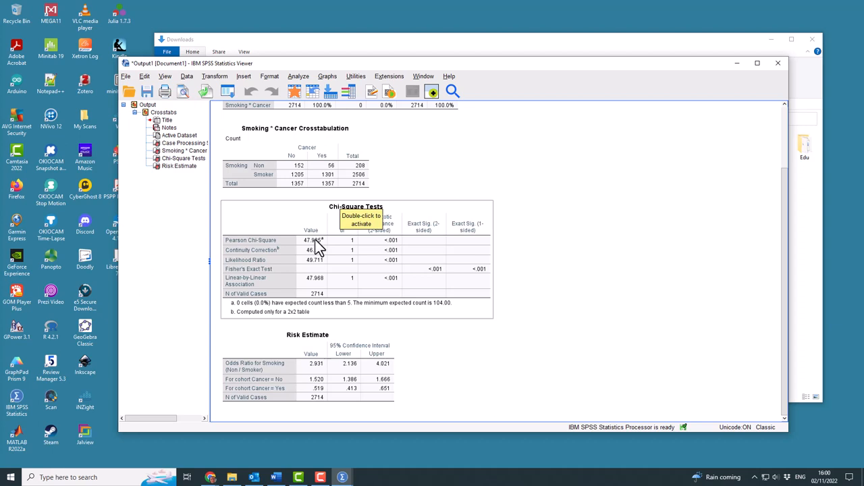
pyautogui.moveTo(303, 174)
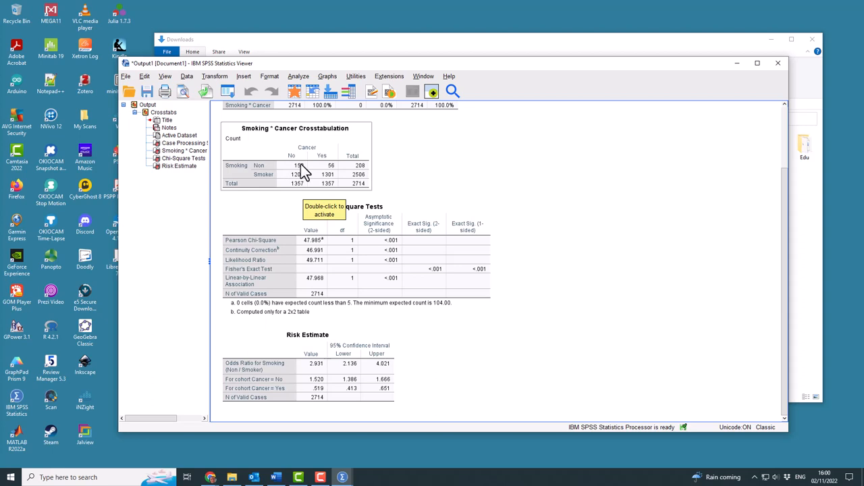
pyautogui.moveTo(290, 167)
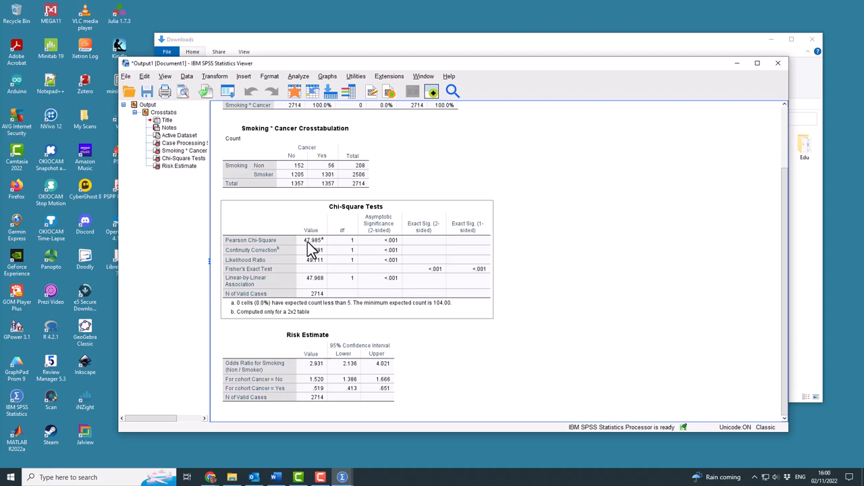
pyautogui.moveTo(404, 248)
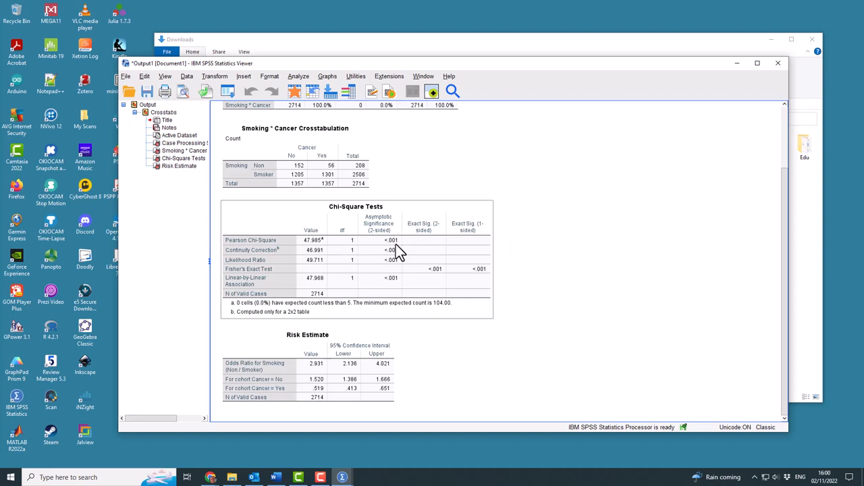
pyautogui.moveTo(393, 254)
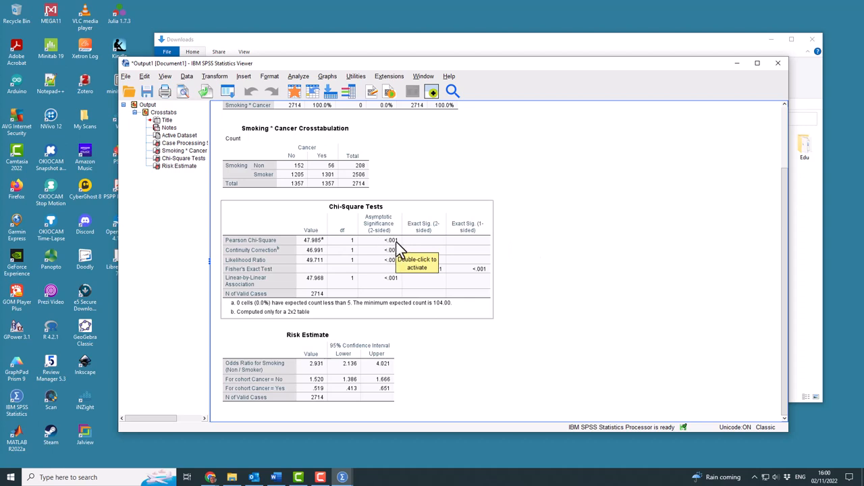
pyautogui.moveTo(386, 249)
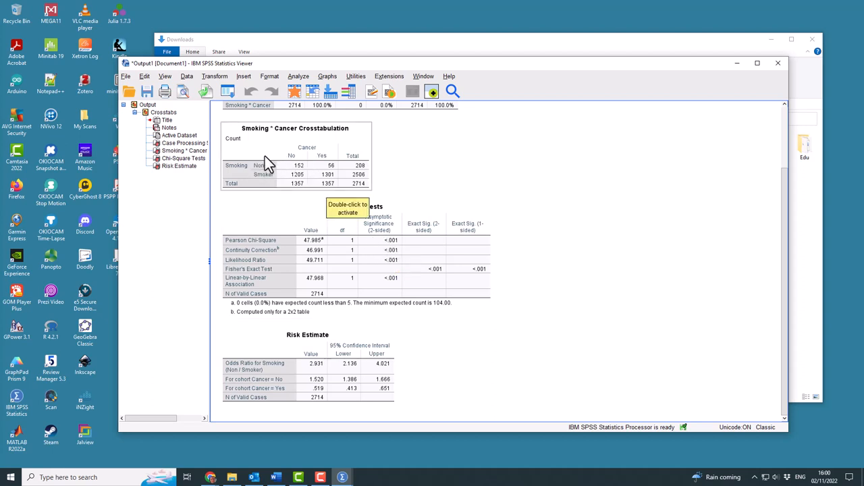
pyautogui.moveTo(269, 170)
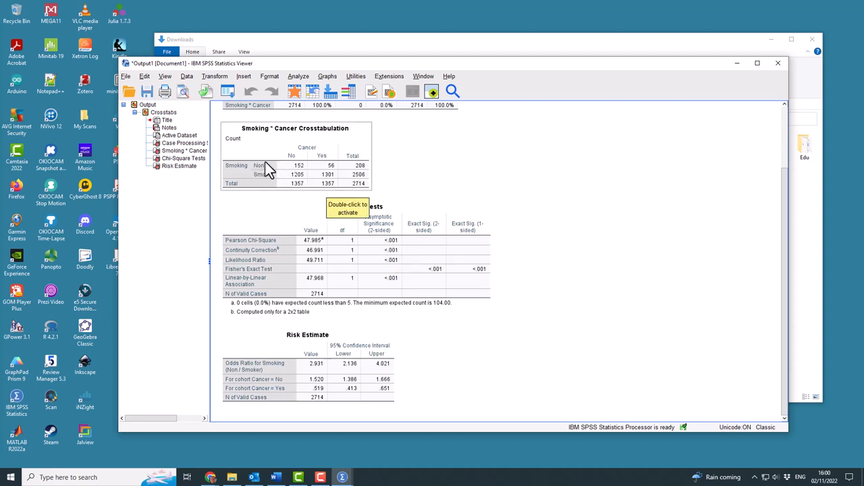
pyautogui.moveTo(270, 174)
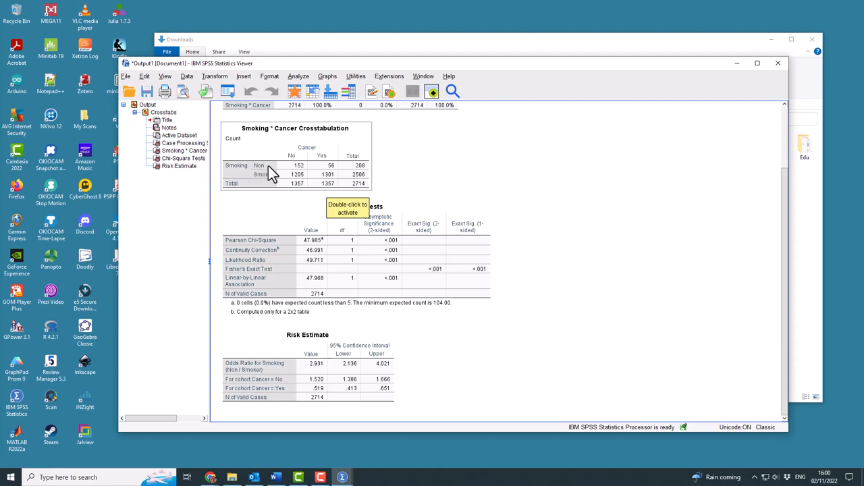
pyautogui.moveTo(491, 282)
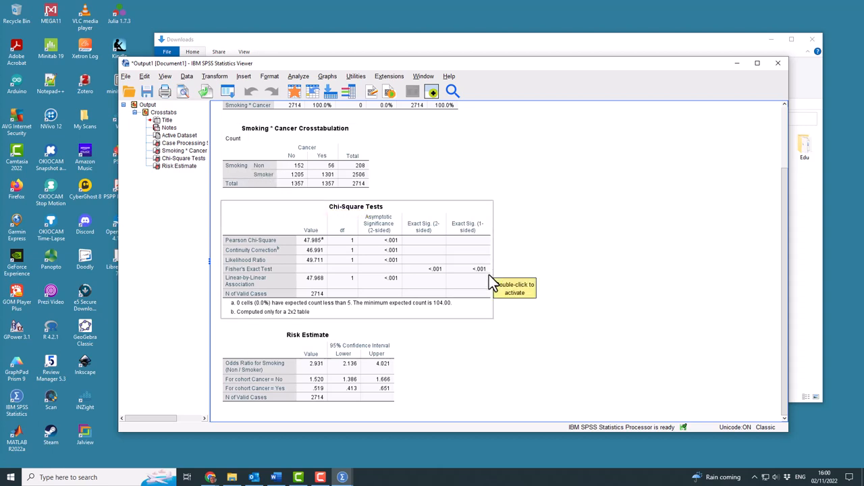
pyautogui.moveTo(243, 378)
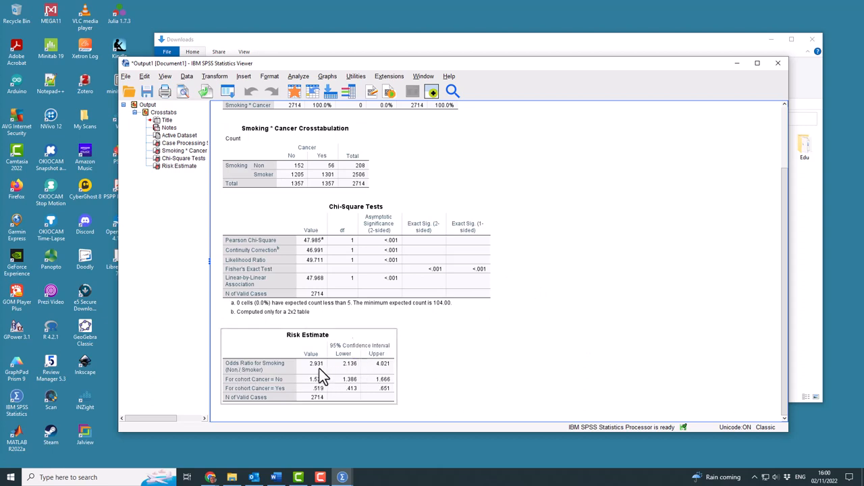
pyautogui.moveTo(336, 376)
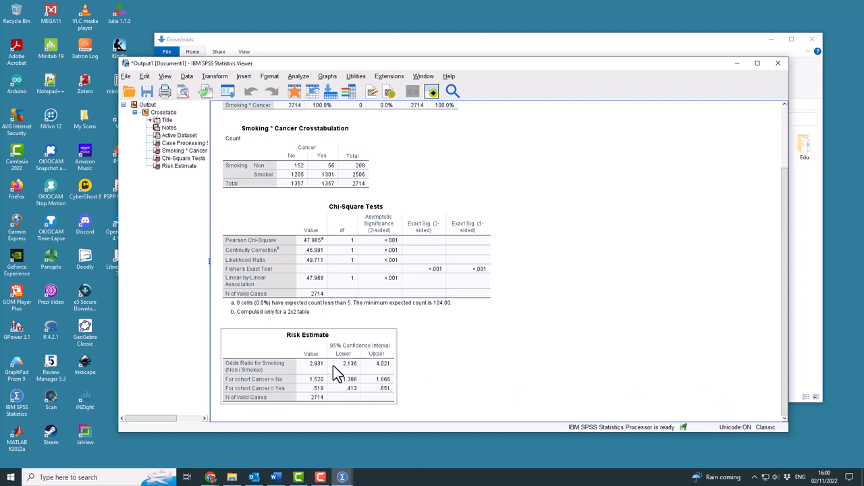
pyautogui.moveTo(337, 372)
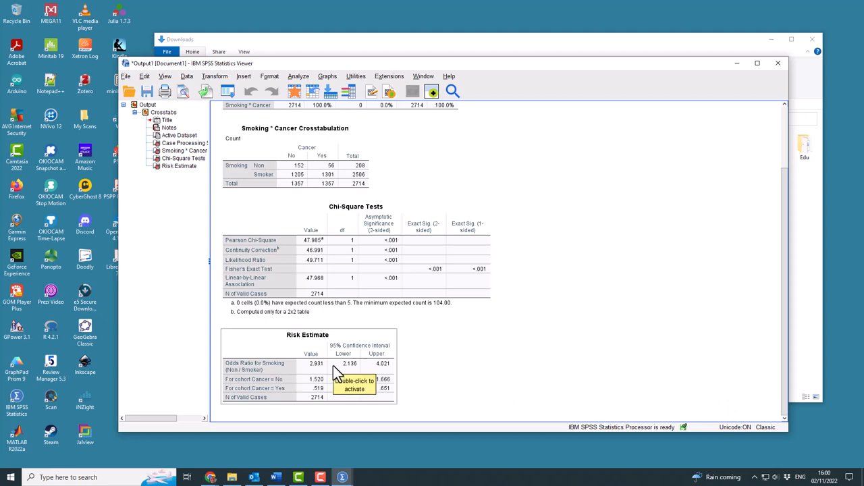
pyautogui.moveTo(257, 381)
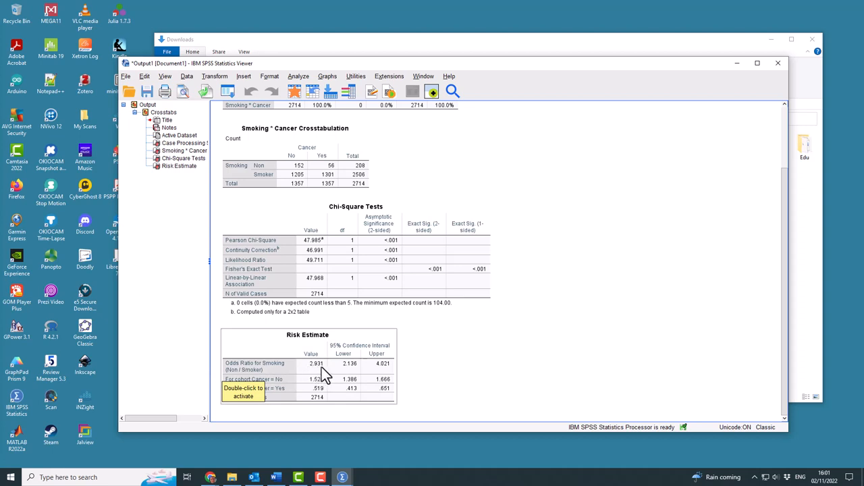
pyautogui.moveTo(318, 375)
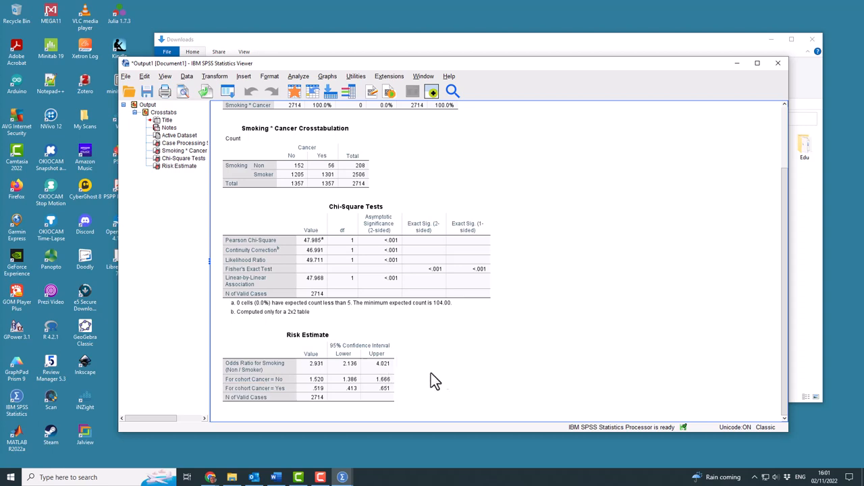
pyautogui.moveTo(454, 376)
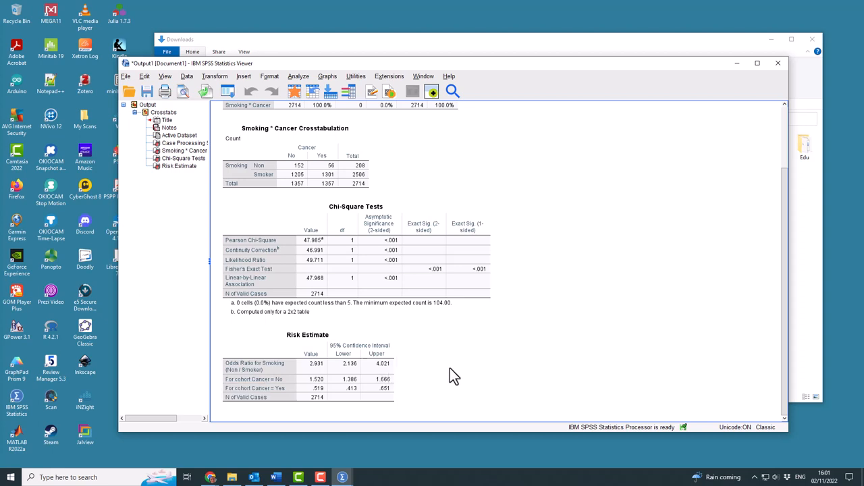
pyautogui.moveTo(157, 243)
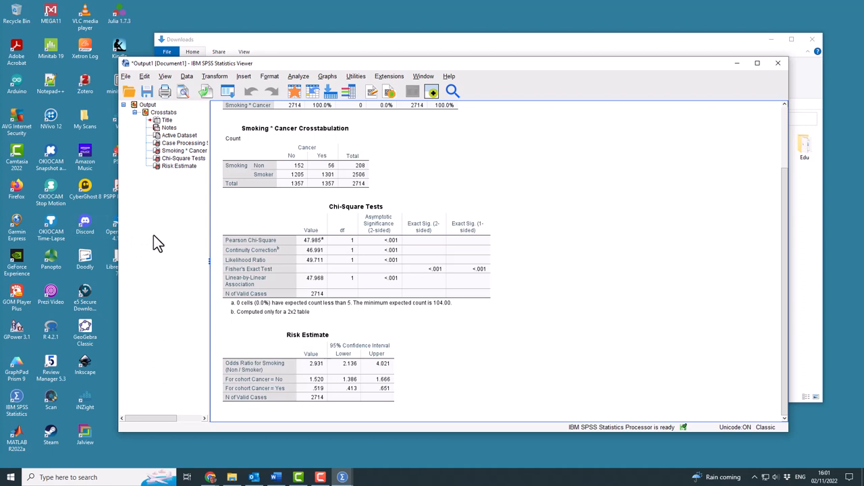